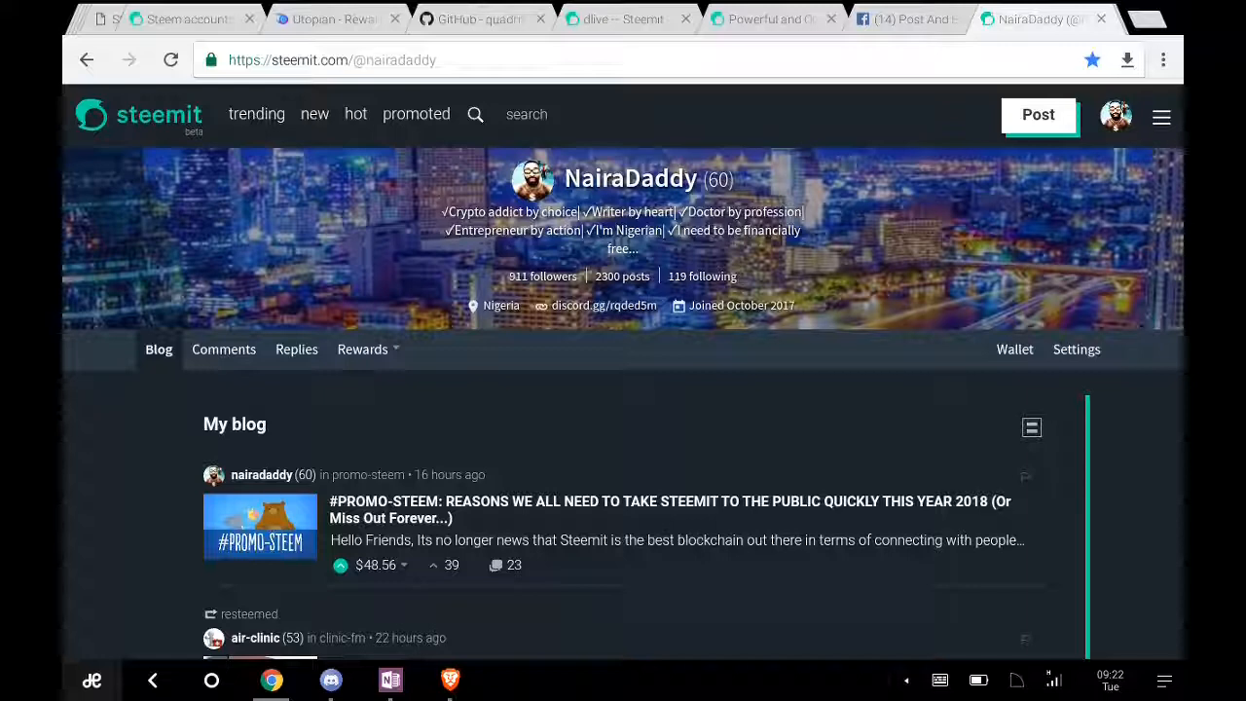
mouse_move(460, 533)
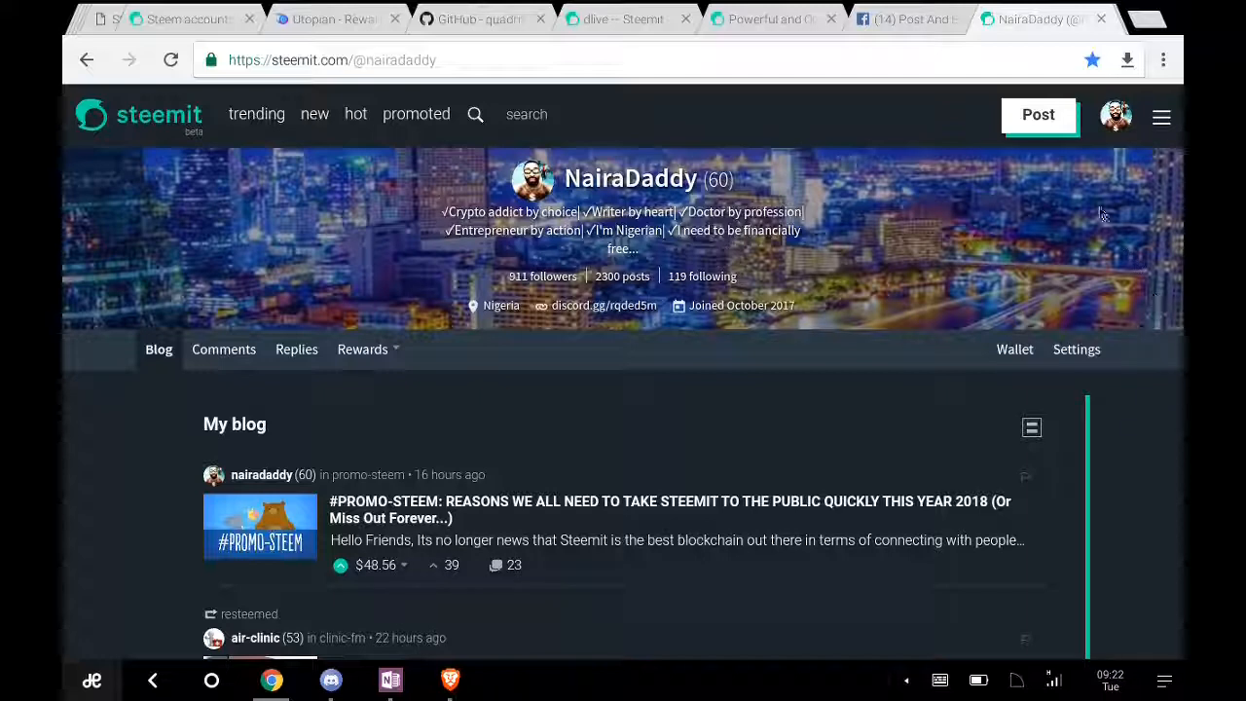
mouse_move(1051, 120)
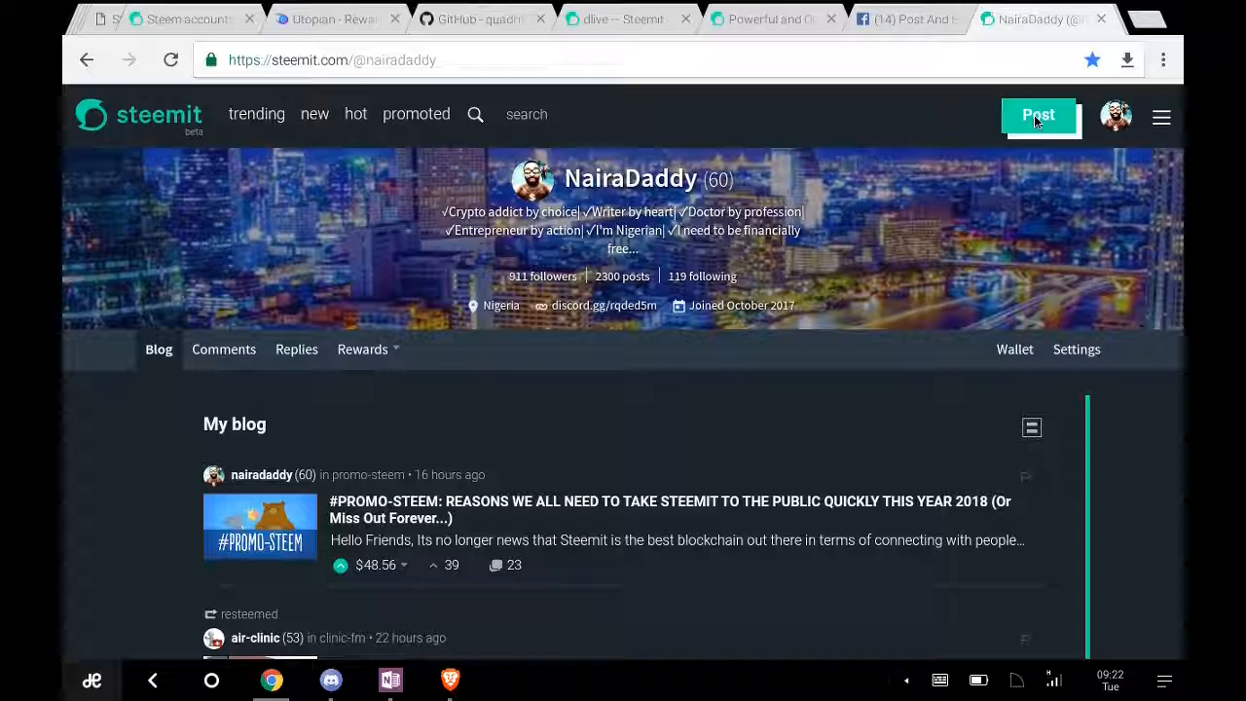
Step: Start a new Steemit post so the empty editor with title, story and tag fields shows
left_click(1037, 115)
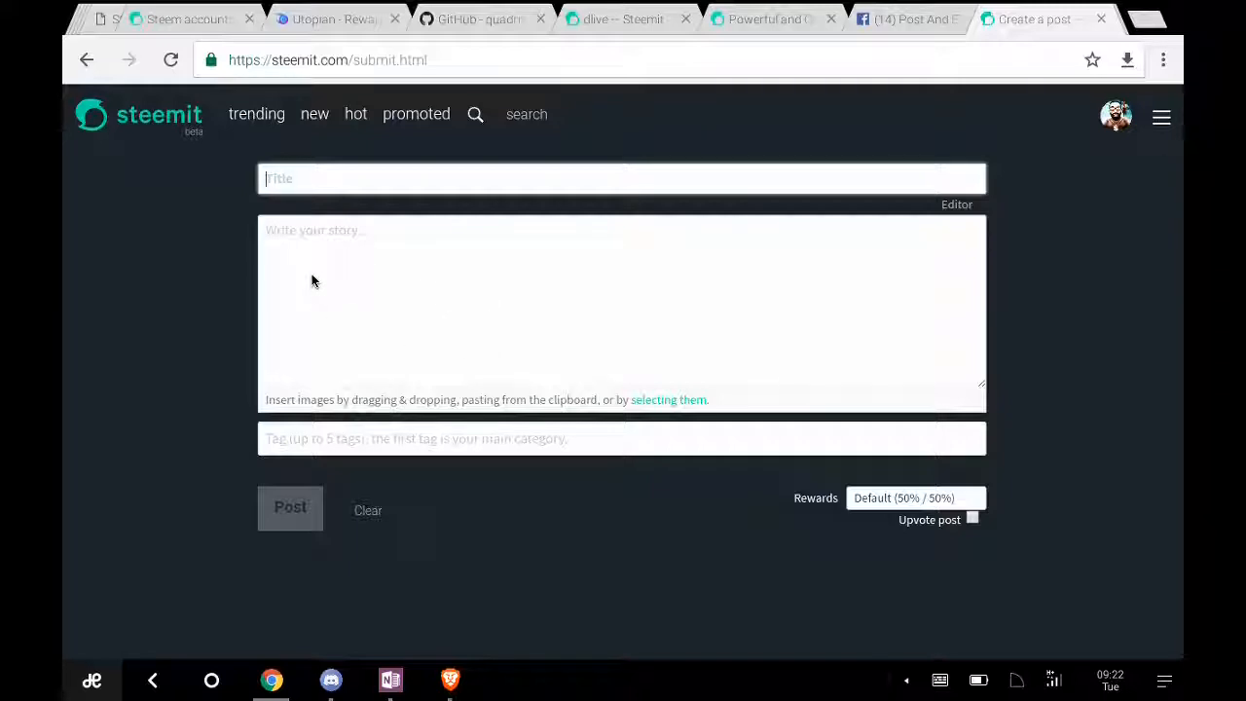
mouse_move(658, 413)
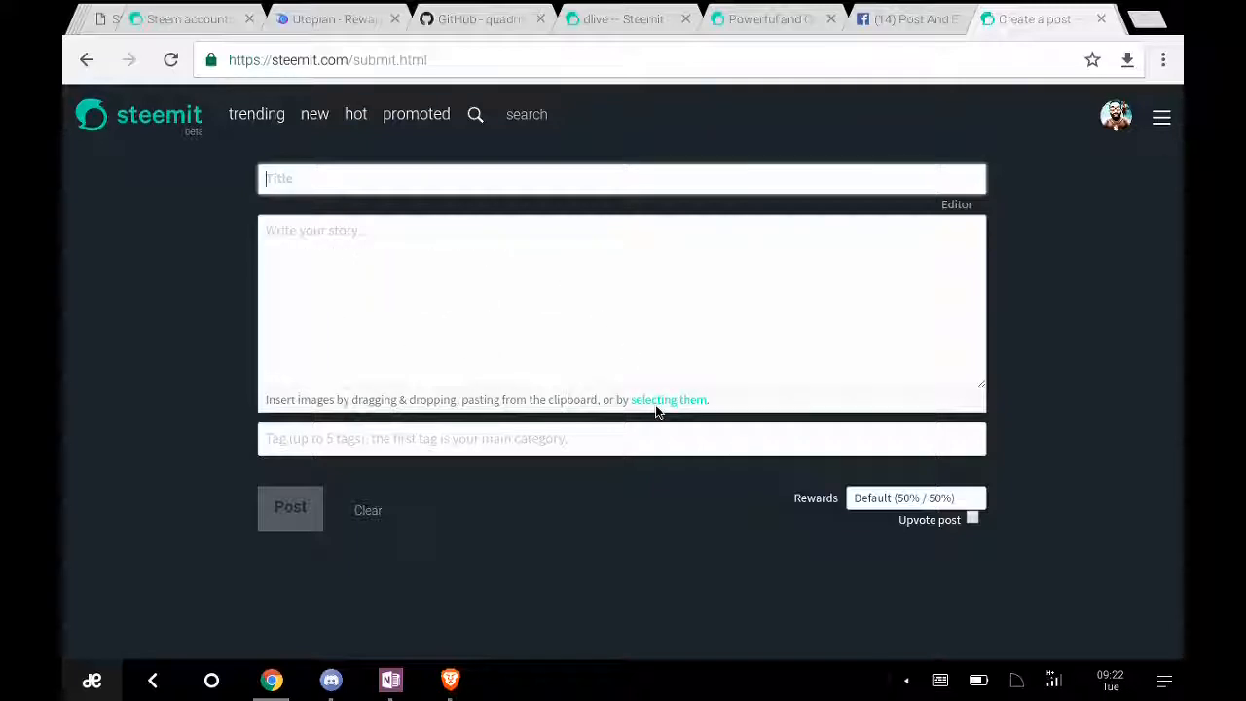
mouse_move(653, 399)
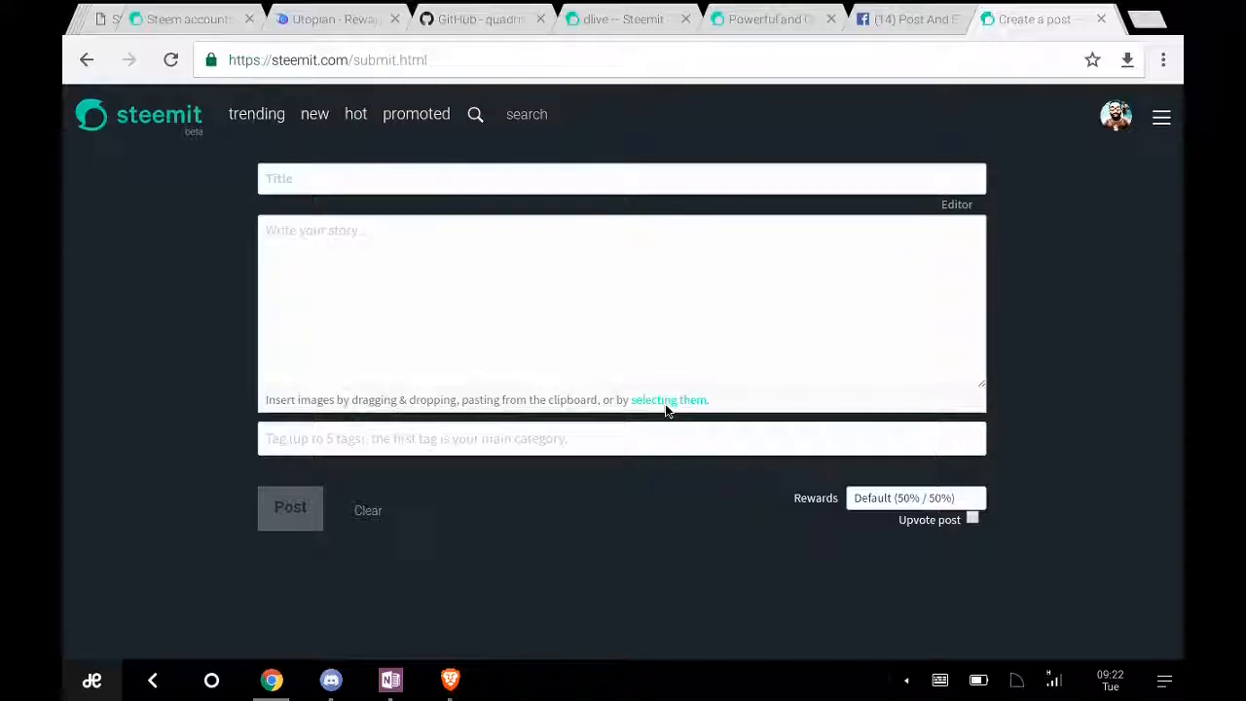
Step: Choose the steemit promo picture from the device's Images folder via File Picker for upload
left_click(668, 399)
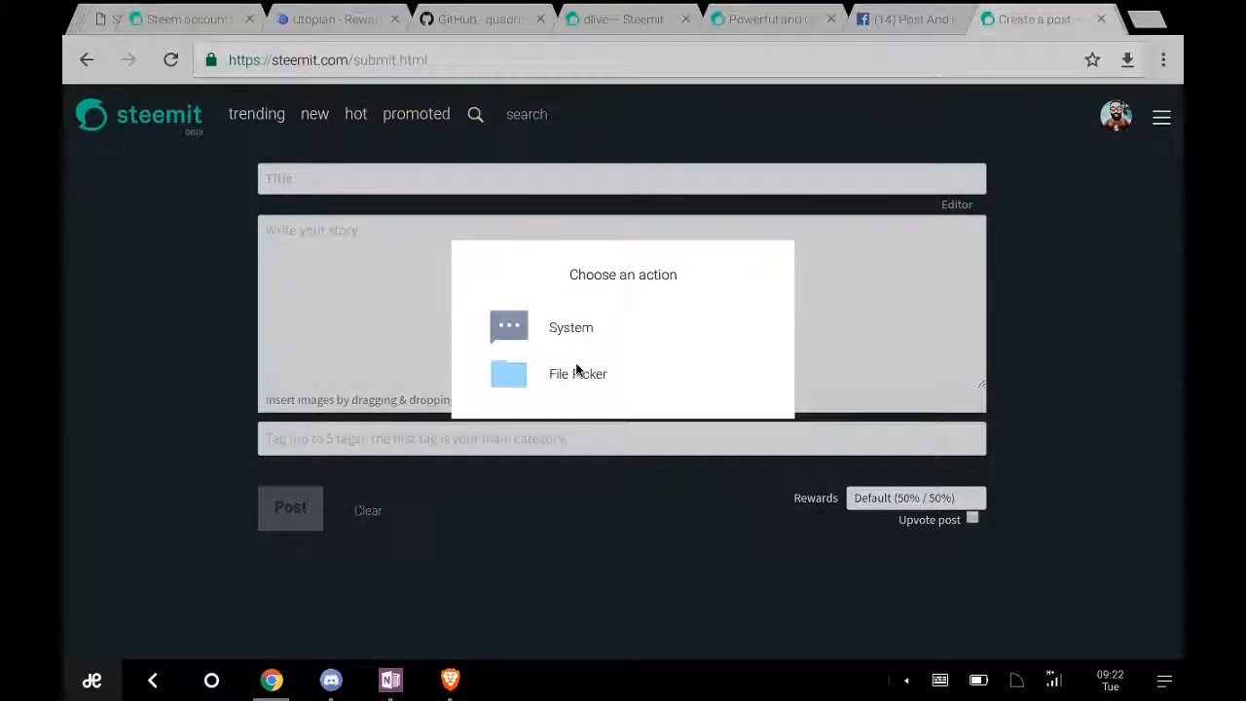
mouse_move(578, 382)
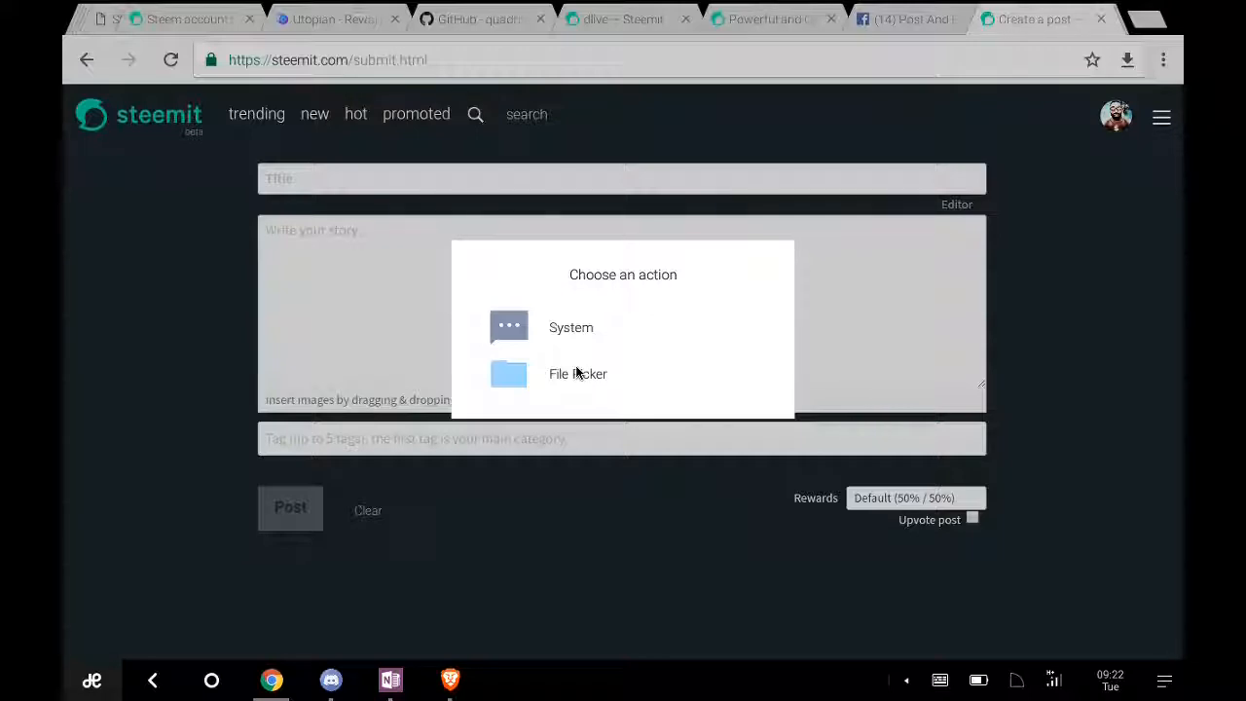
mouse_move(557, 380)
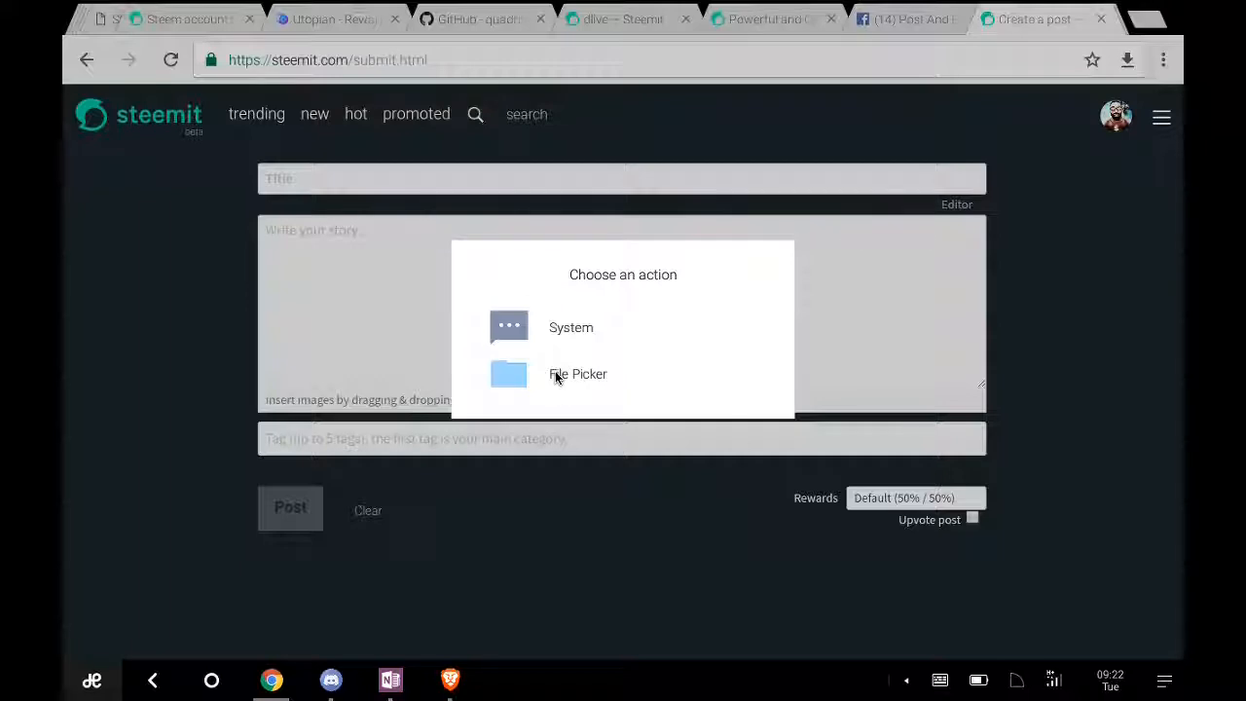
left_click(576, 374)
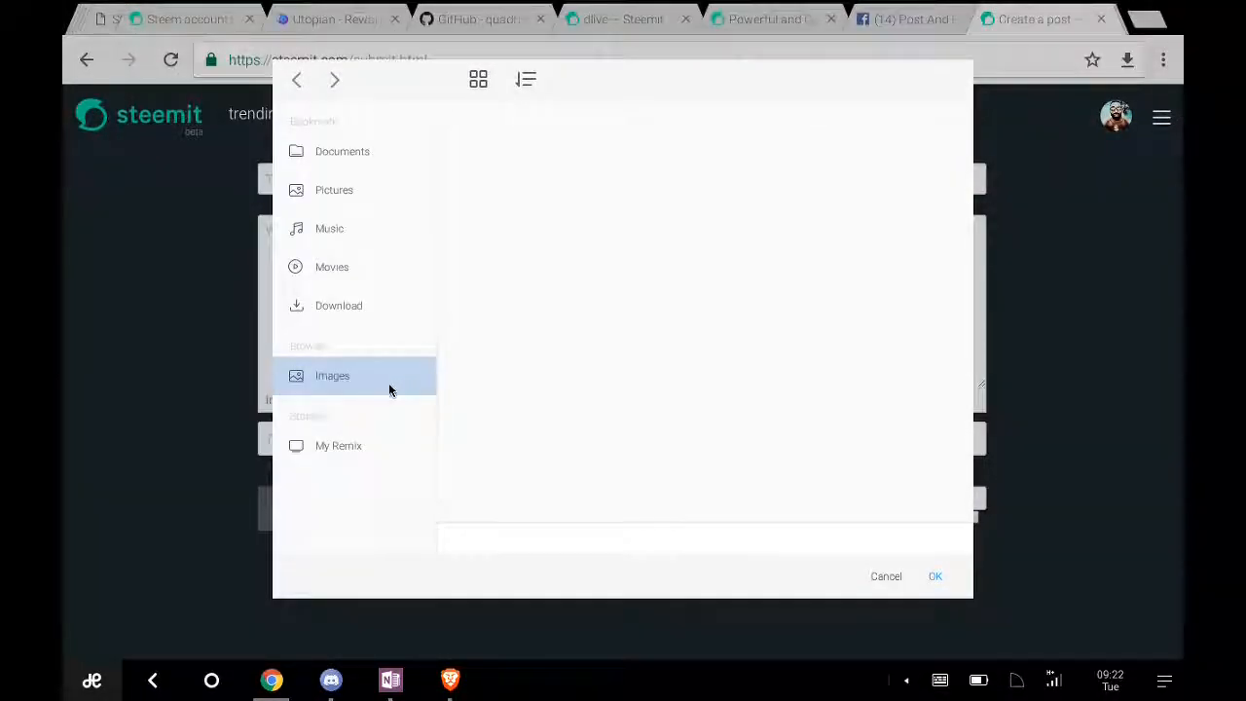
left_click(331, 374)
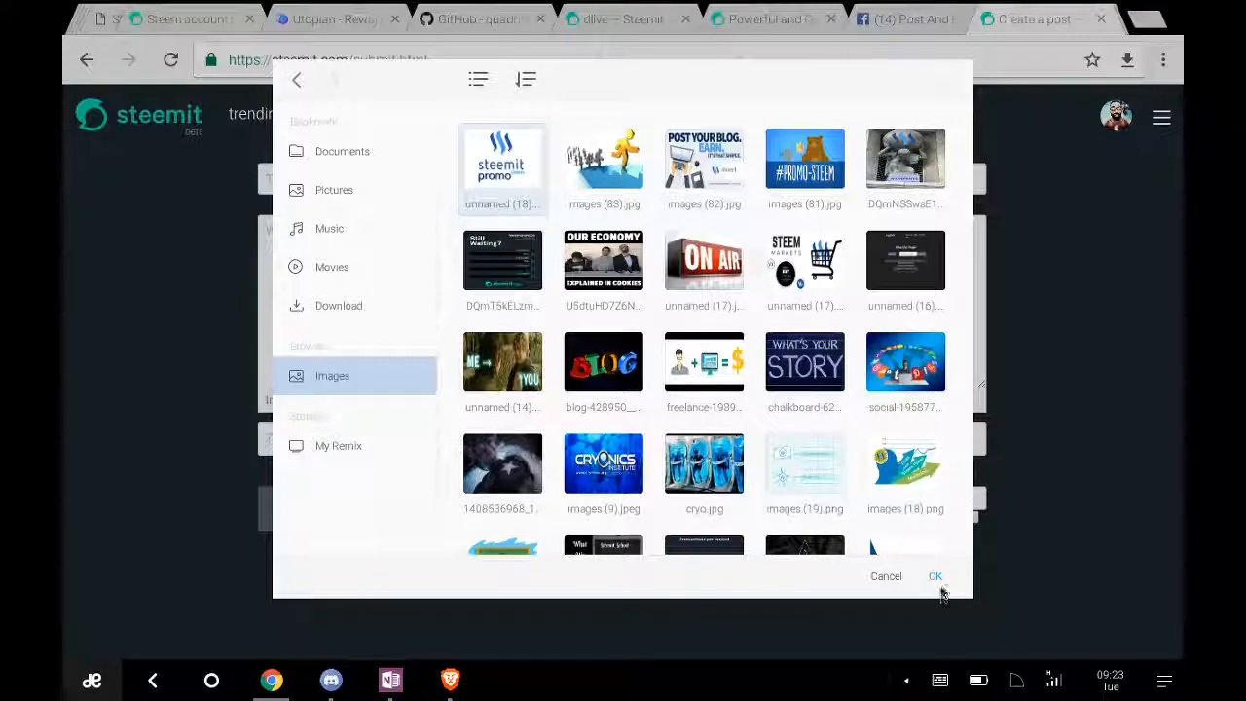
left_click(934, 576)
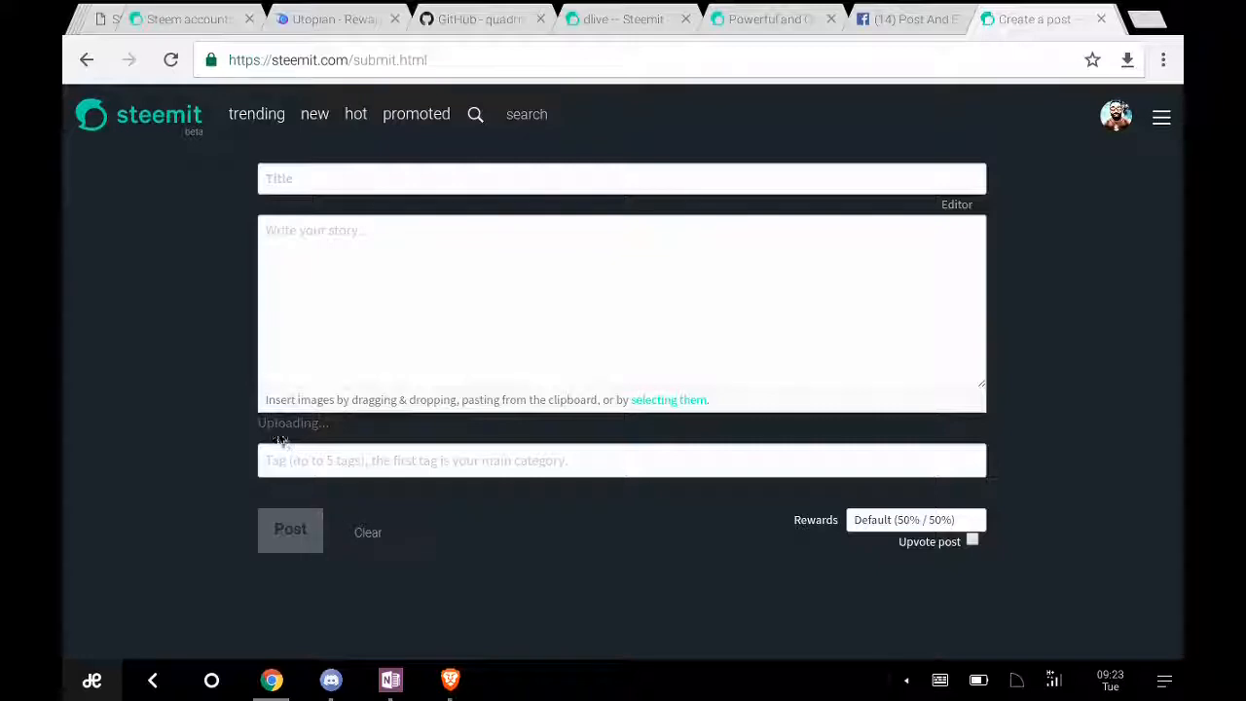
mouse_move(285, 440)
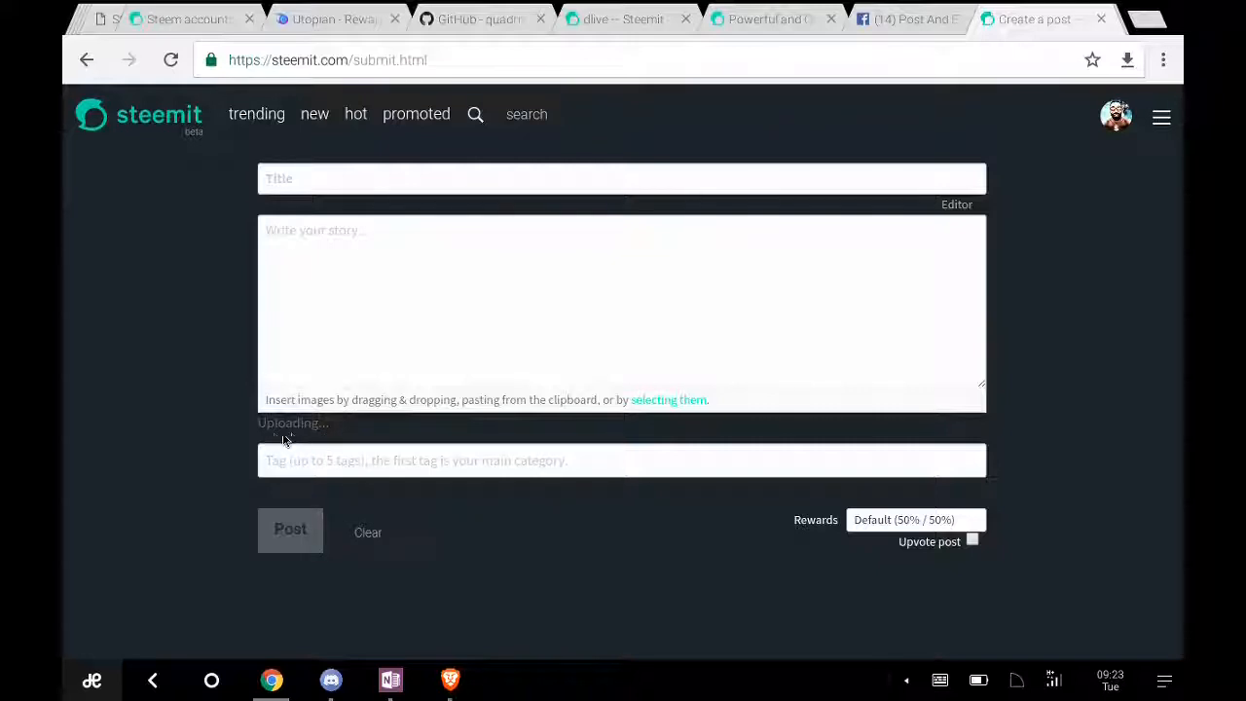
mouse_move(329, 440)
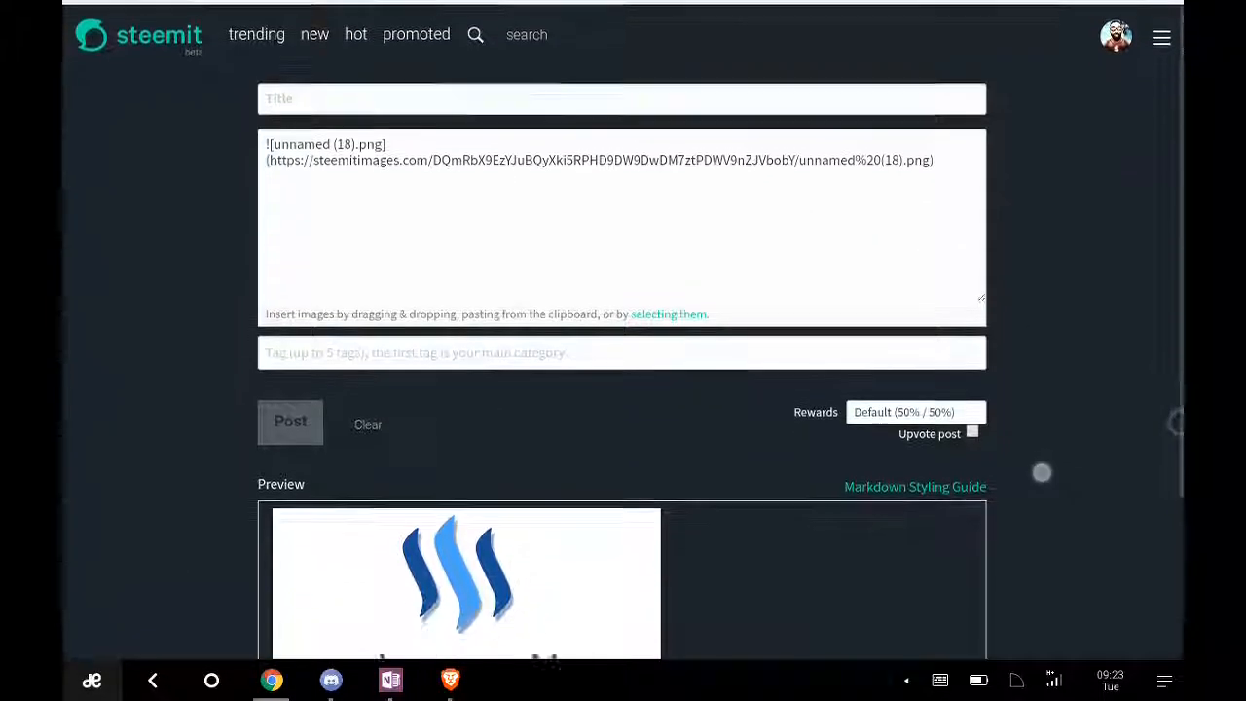
Step: View the uploaded steemit promo image in the Preview section below the story
scroll("down", 3)
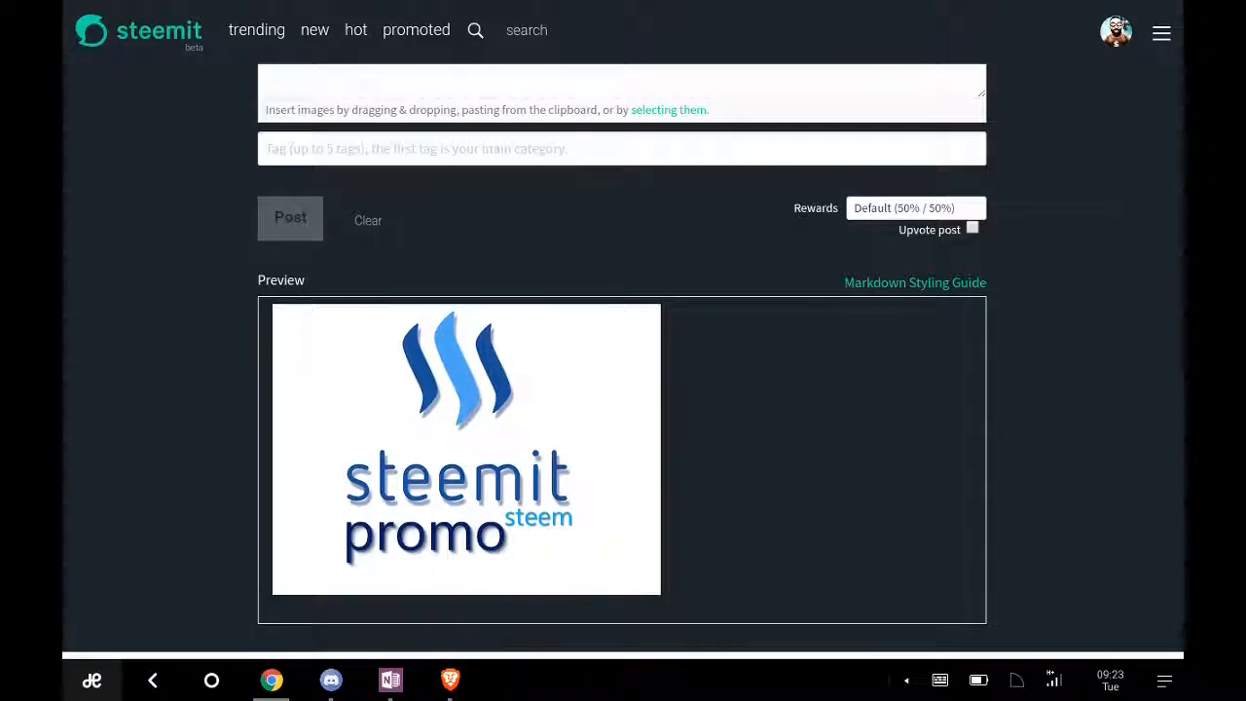
mouse_move(590, 421)
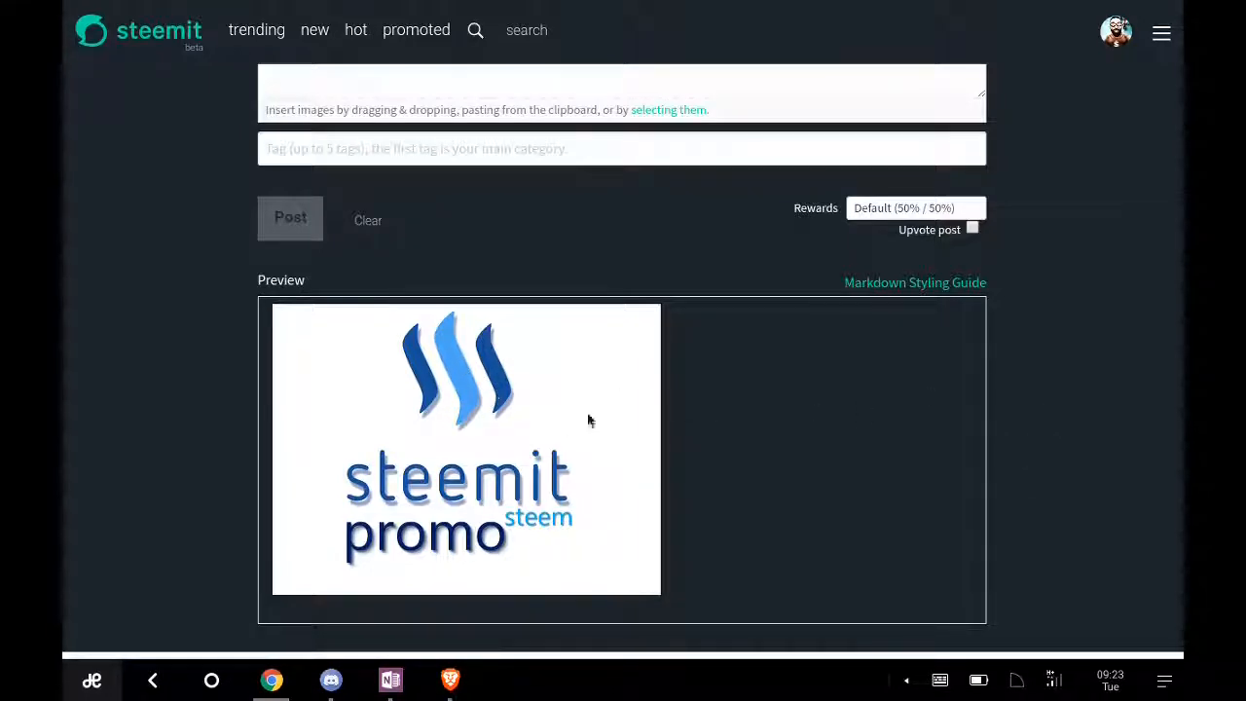
mouse_move(368, 313)
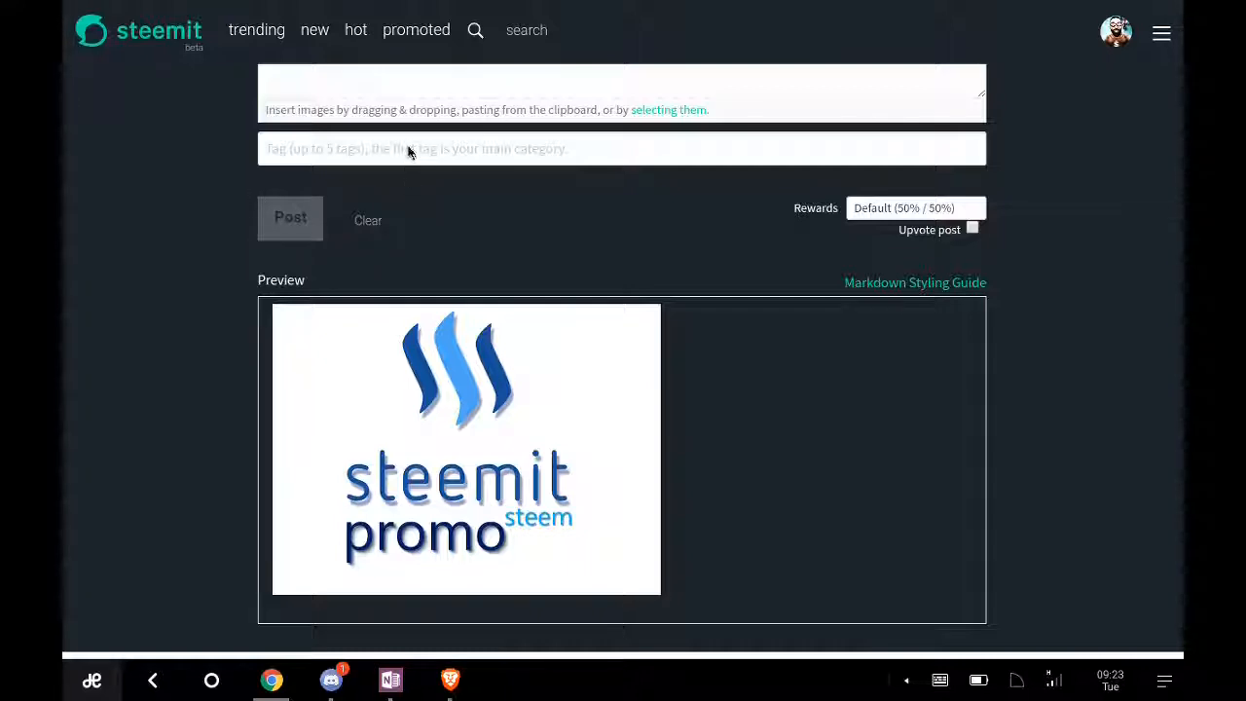
mouse_move(397, 144)
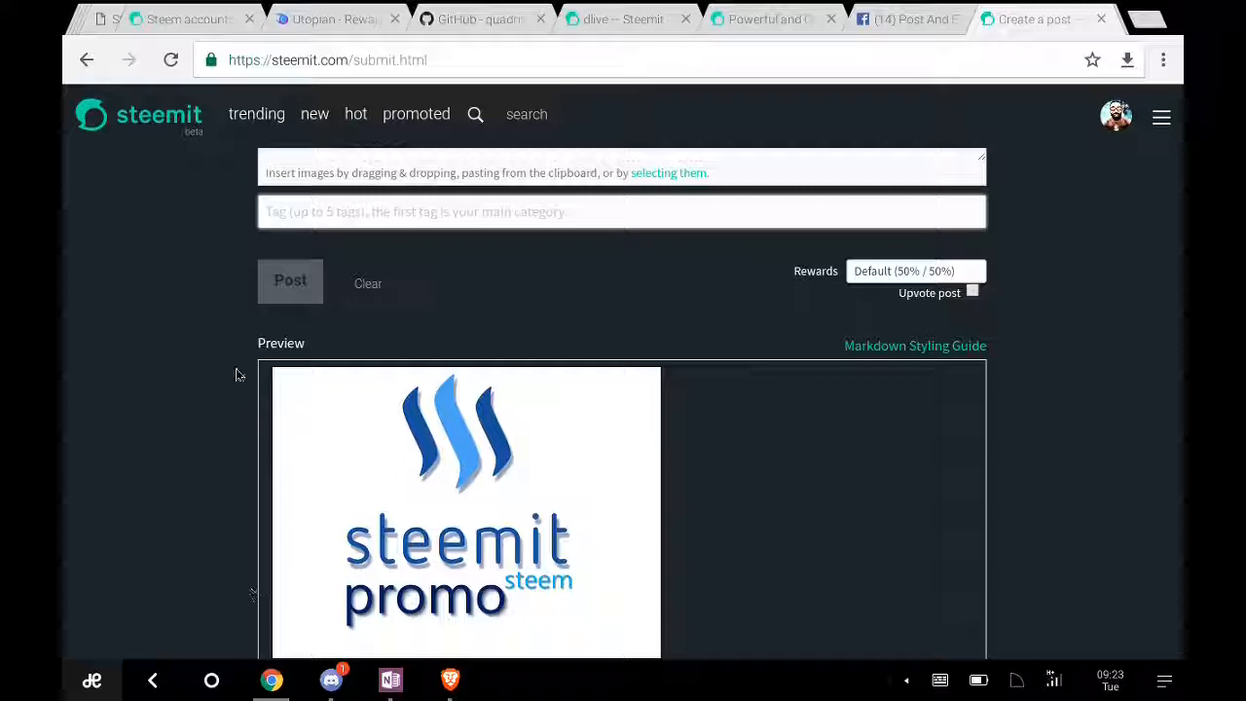
mouse_move(621, 450)
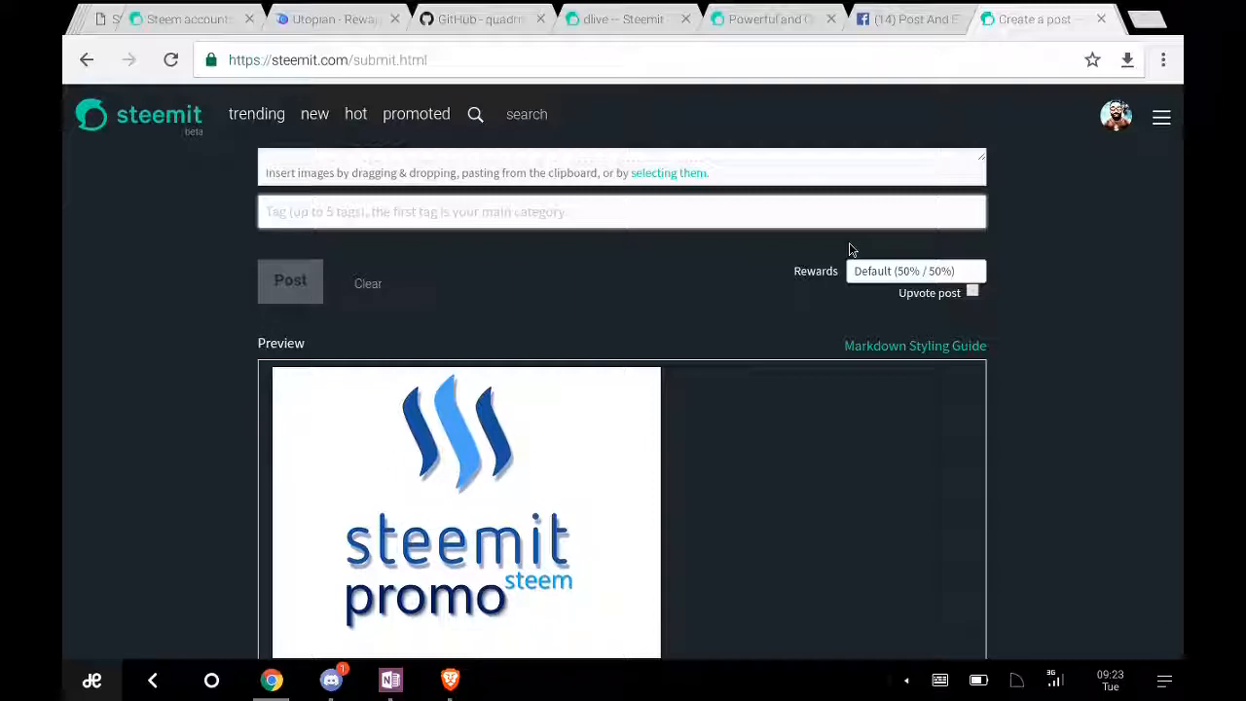
mouse_move(720, 309)
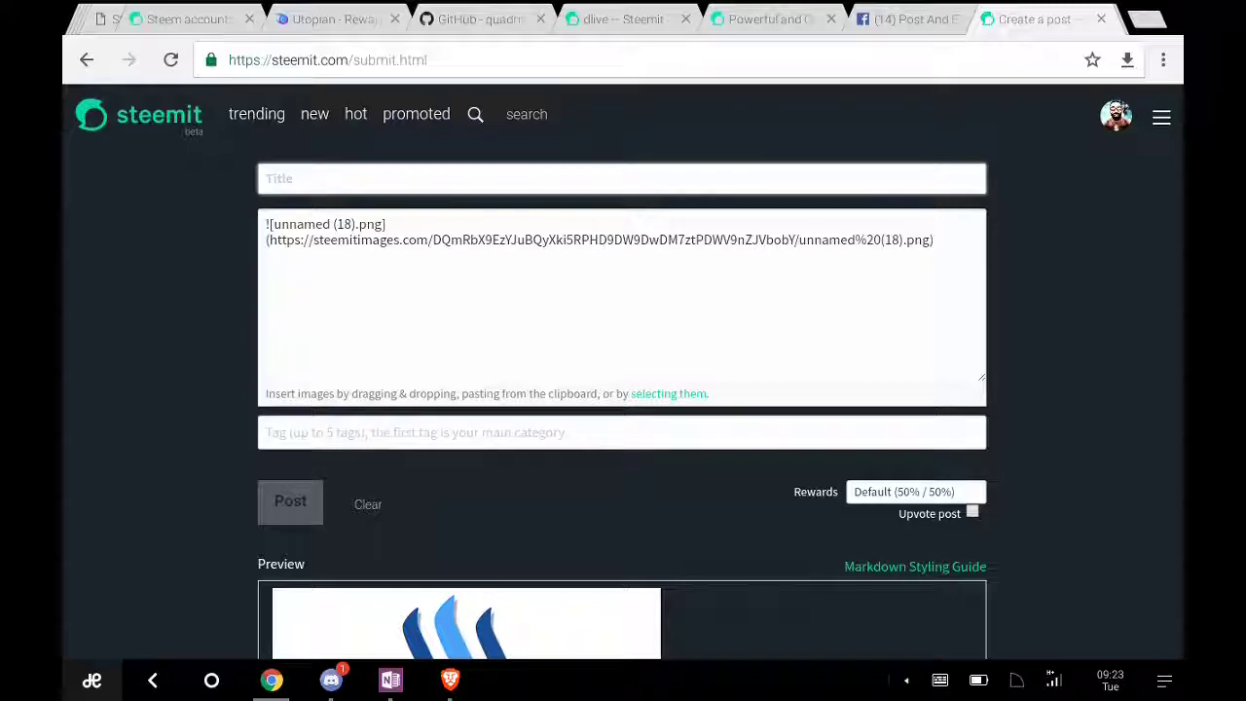
Step: Title the post "HOW TO UPLOAD YOUR PICTURES ON STEEMIT(THE EASY WAY)"
type("HOW T")
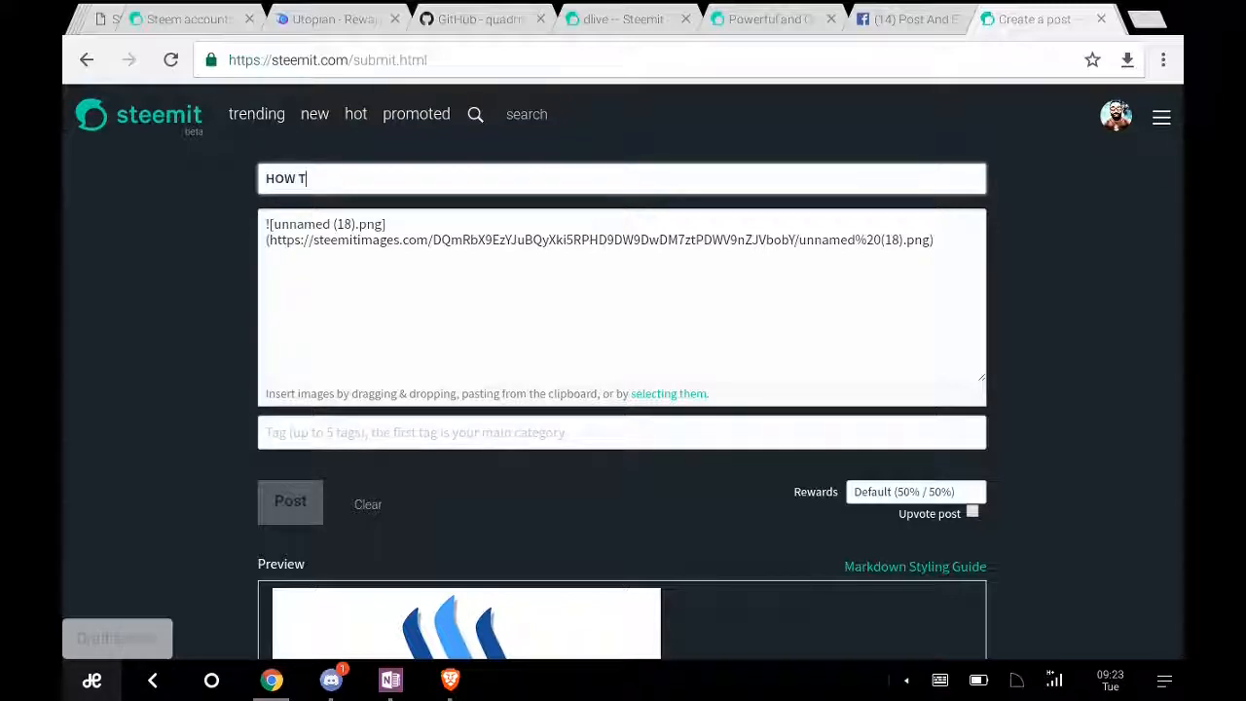
type("O UPLOAD")
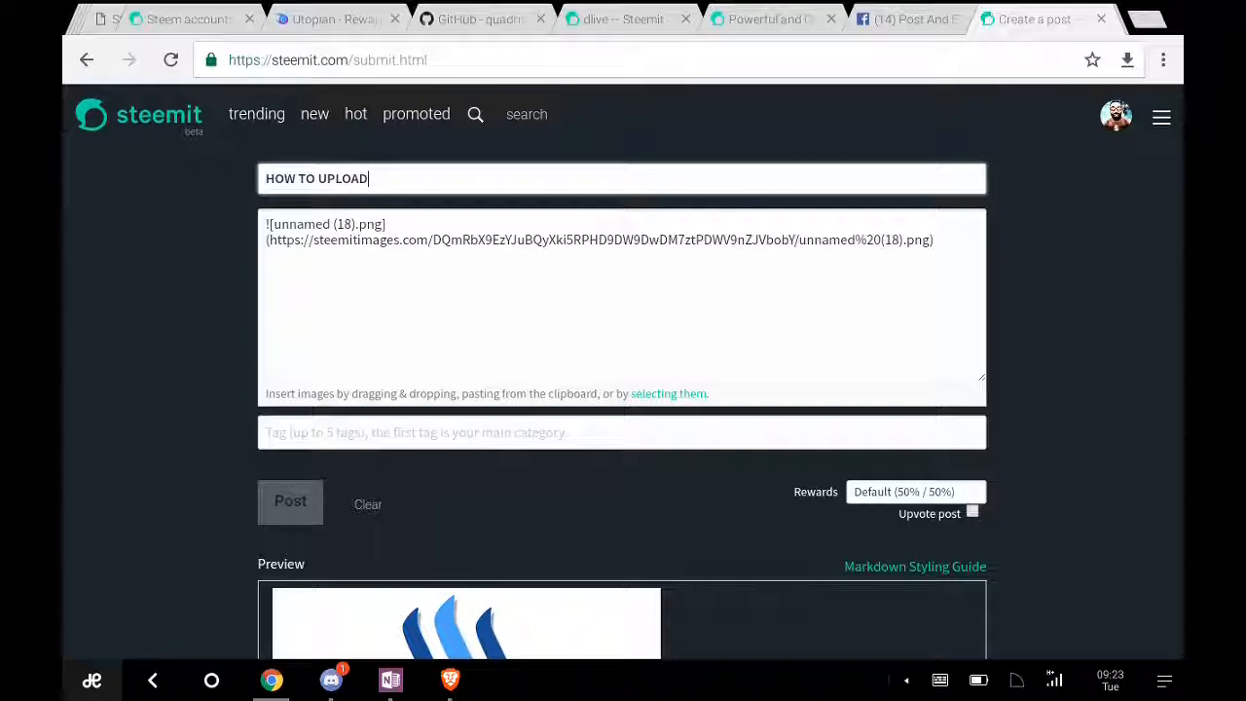
type("YOU")
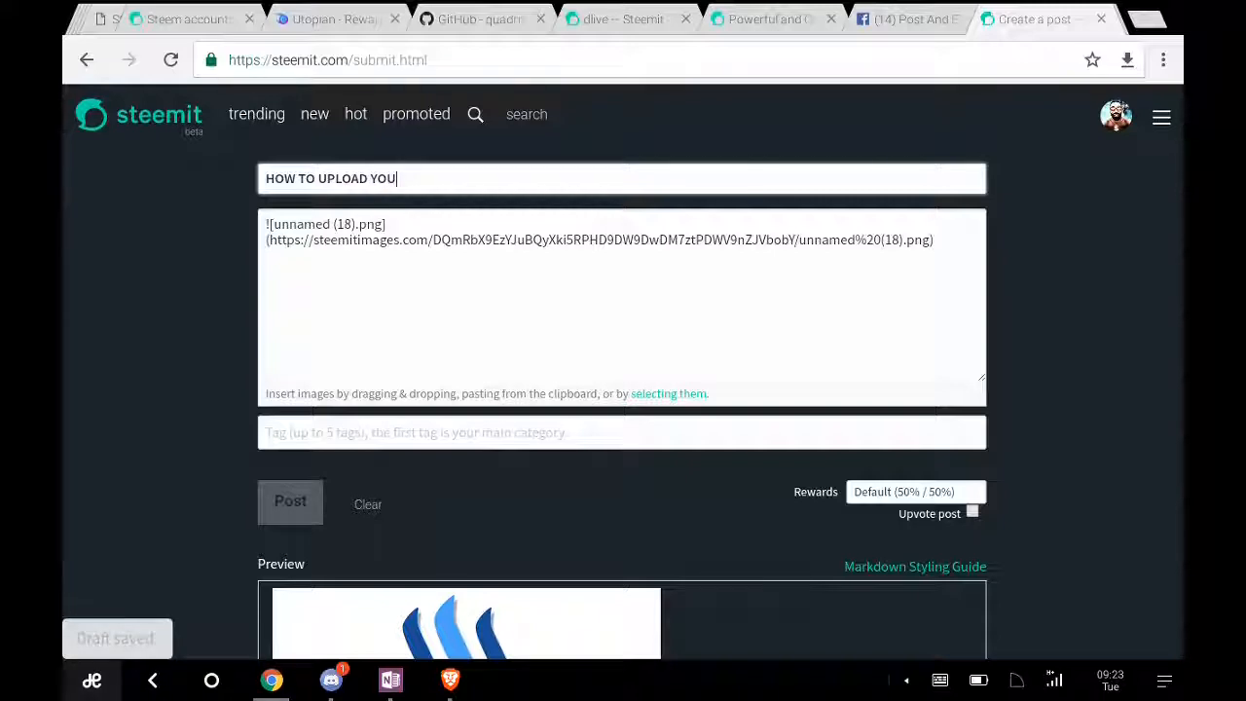
type("R PICTU")
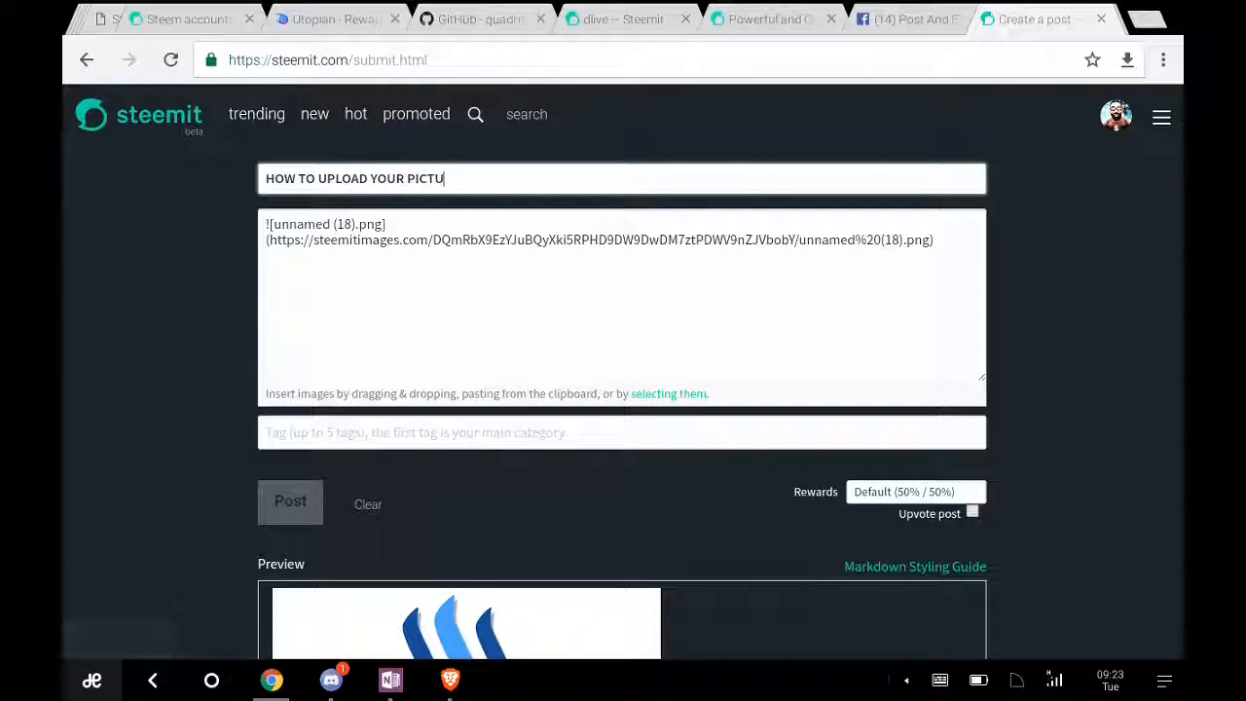
type("RES ON ST")
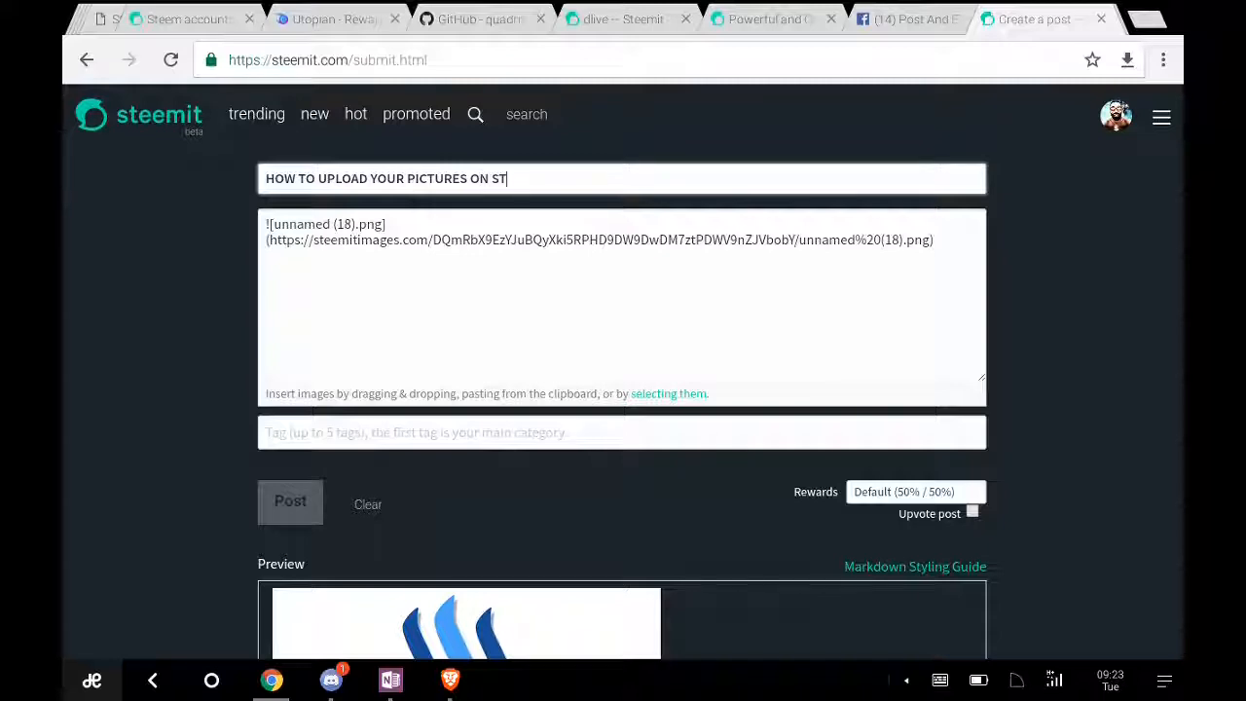
type("EEMIT")
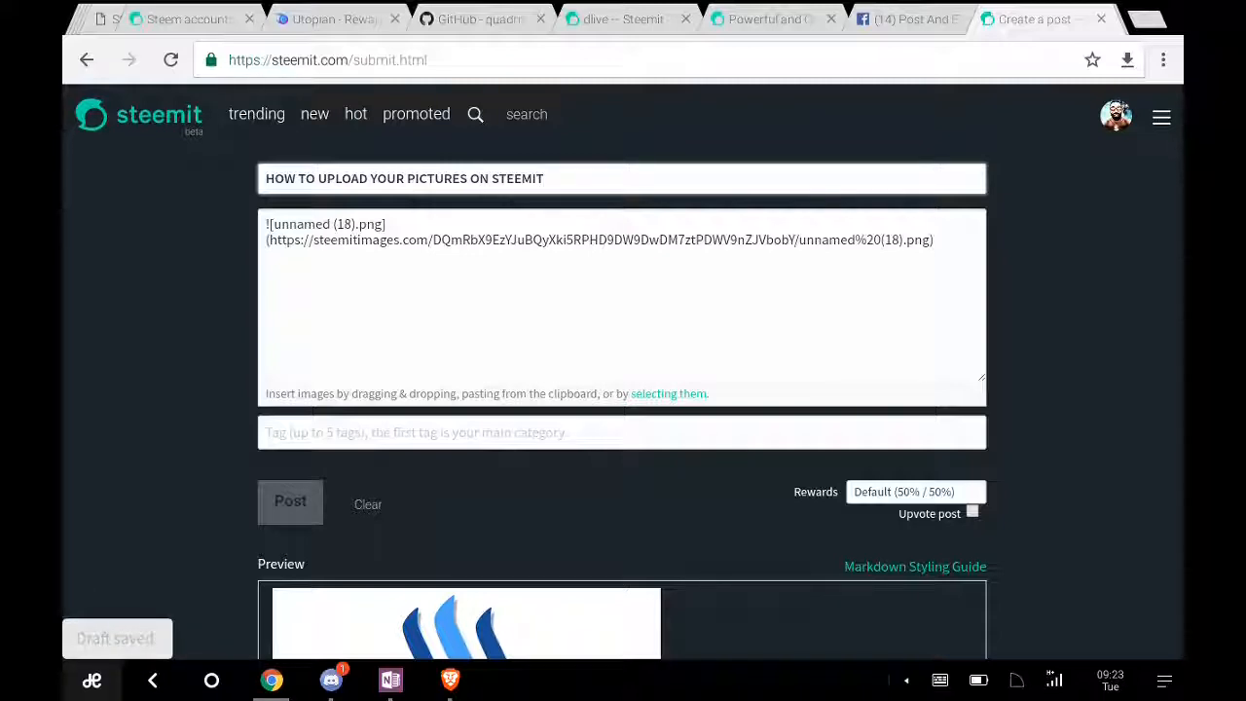
type("(")
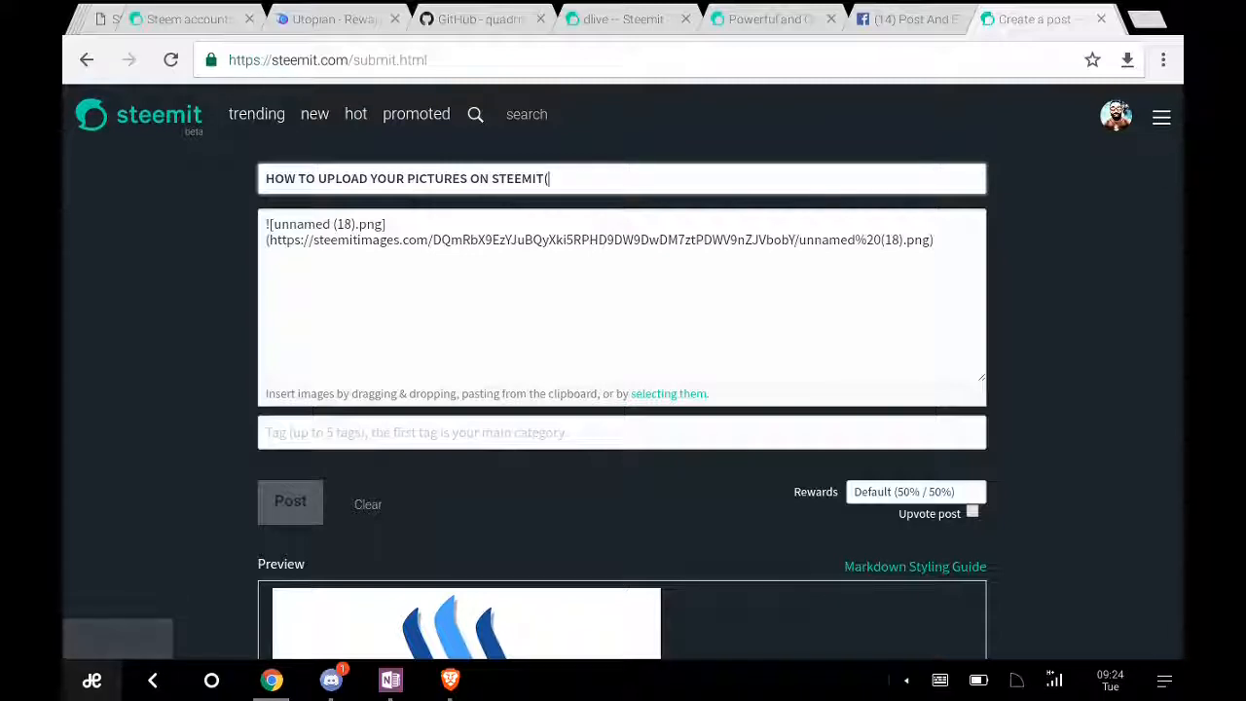
type("THE EASY")
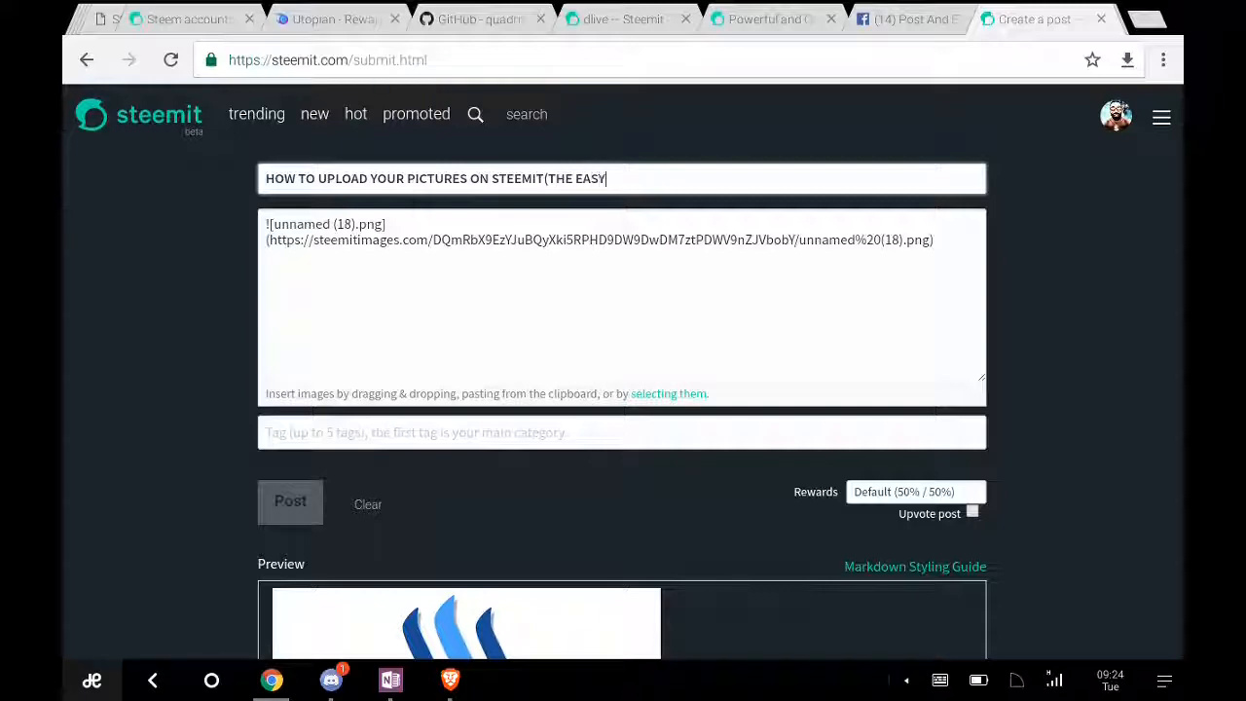
type("WAY)")
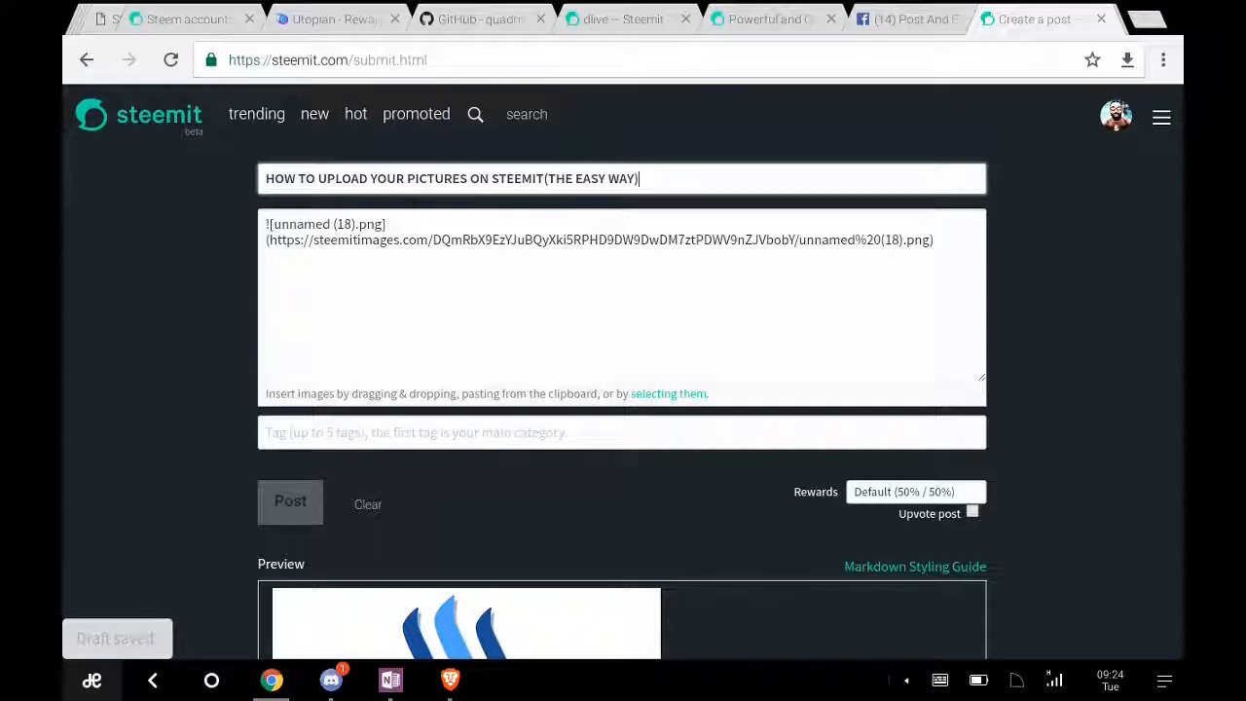
Step: Add the filler line "Theeehekephejeojeo;" under the image link and begin adding another picture
scroll("down", 3)
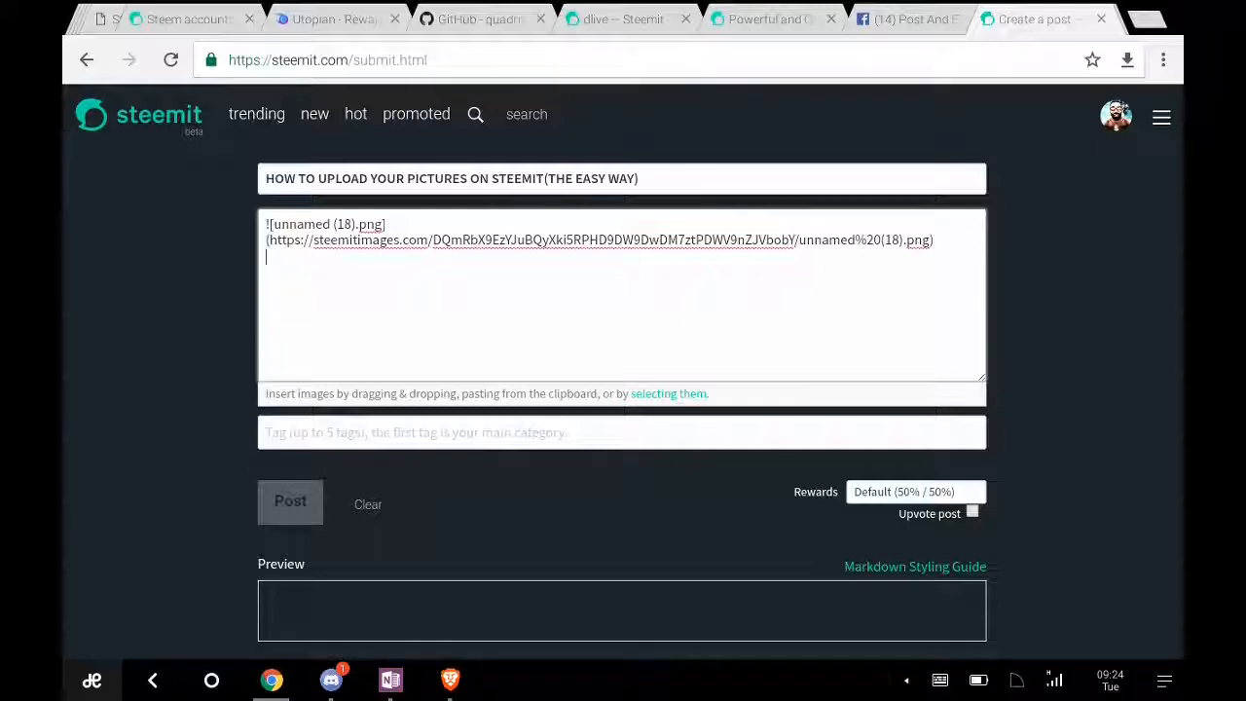
type("Theeehekepheje")
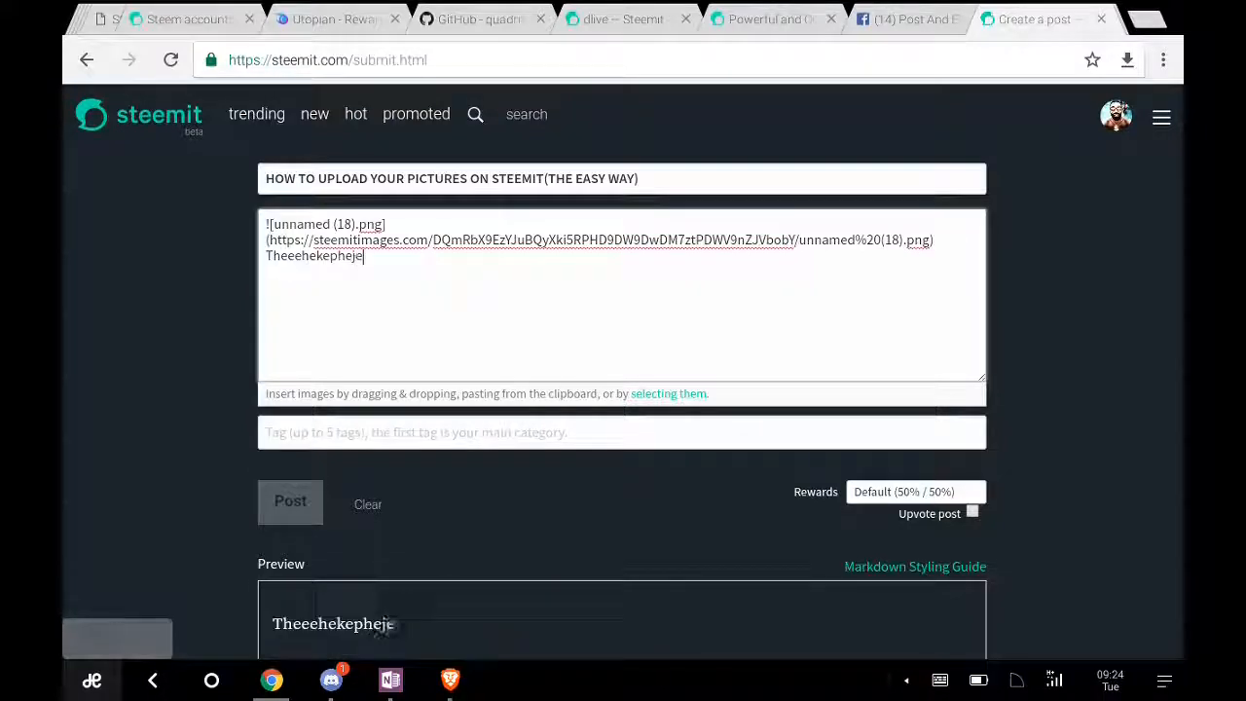
type("ojeo;")
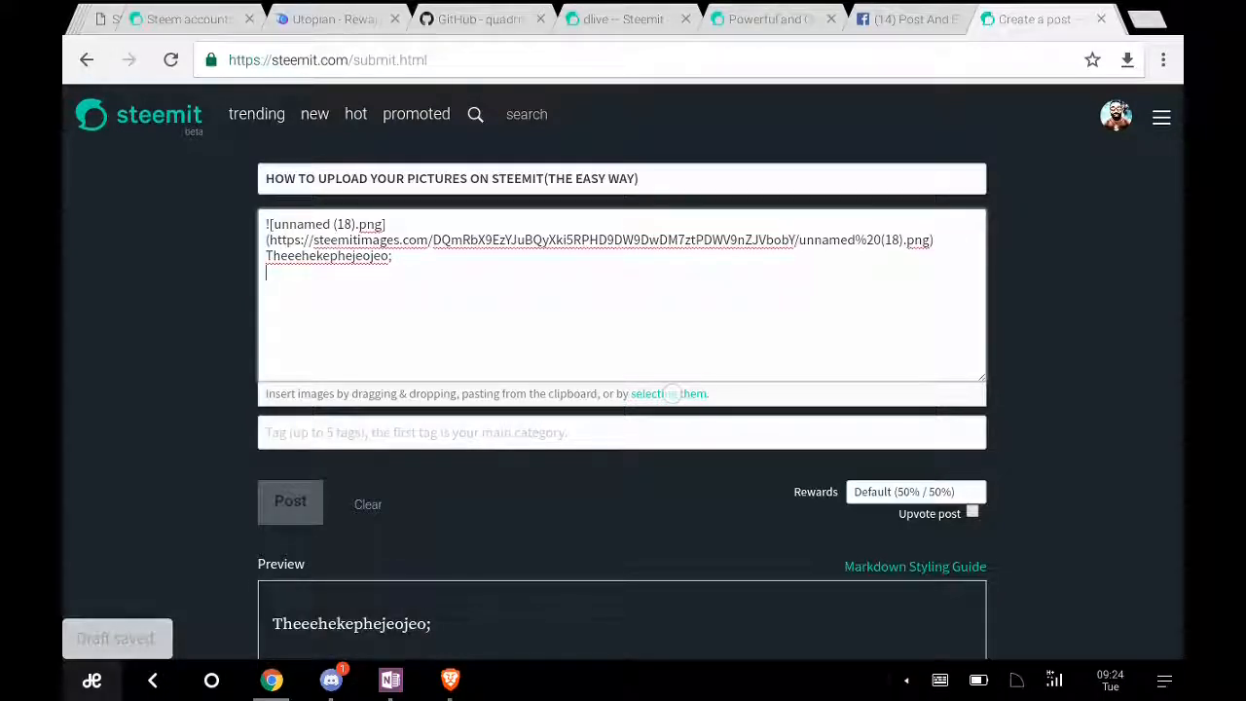
left_click(670, 393)
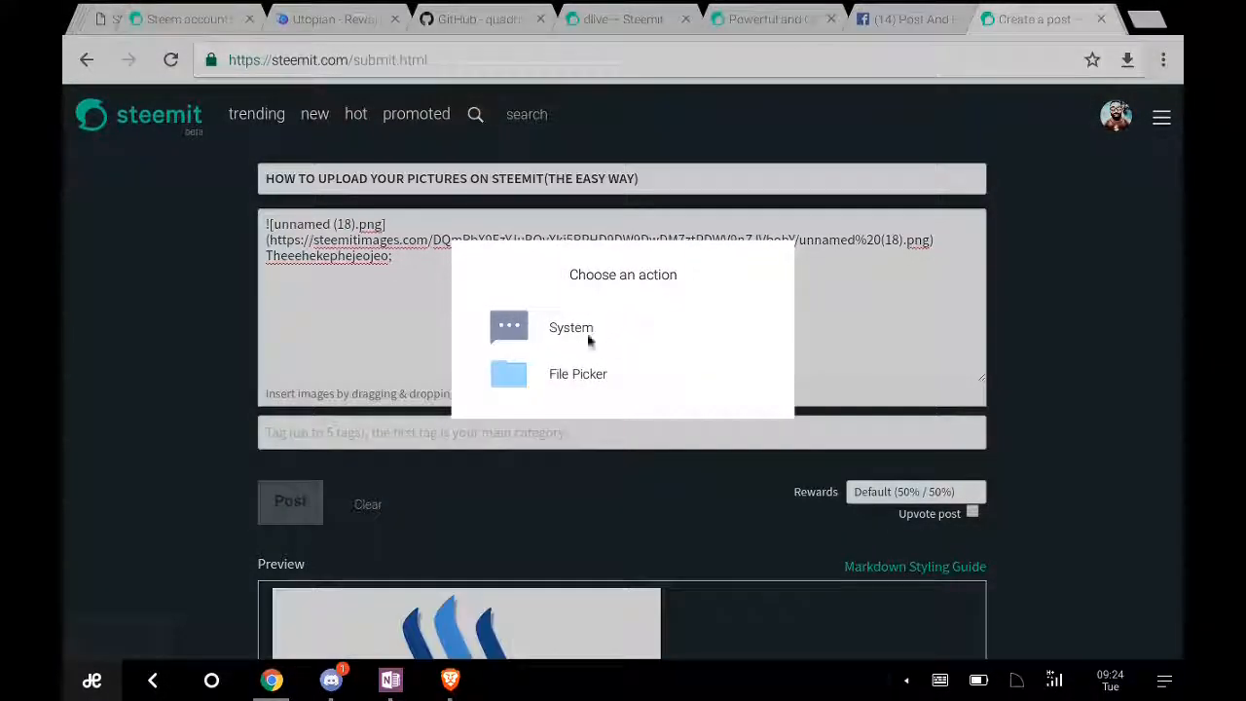
Step: Pick a second picture from the Download folder via File Picker so it starts uploading
left_click(577, 374)
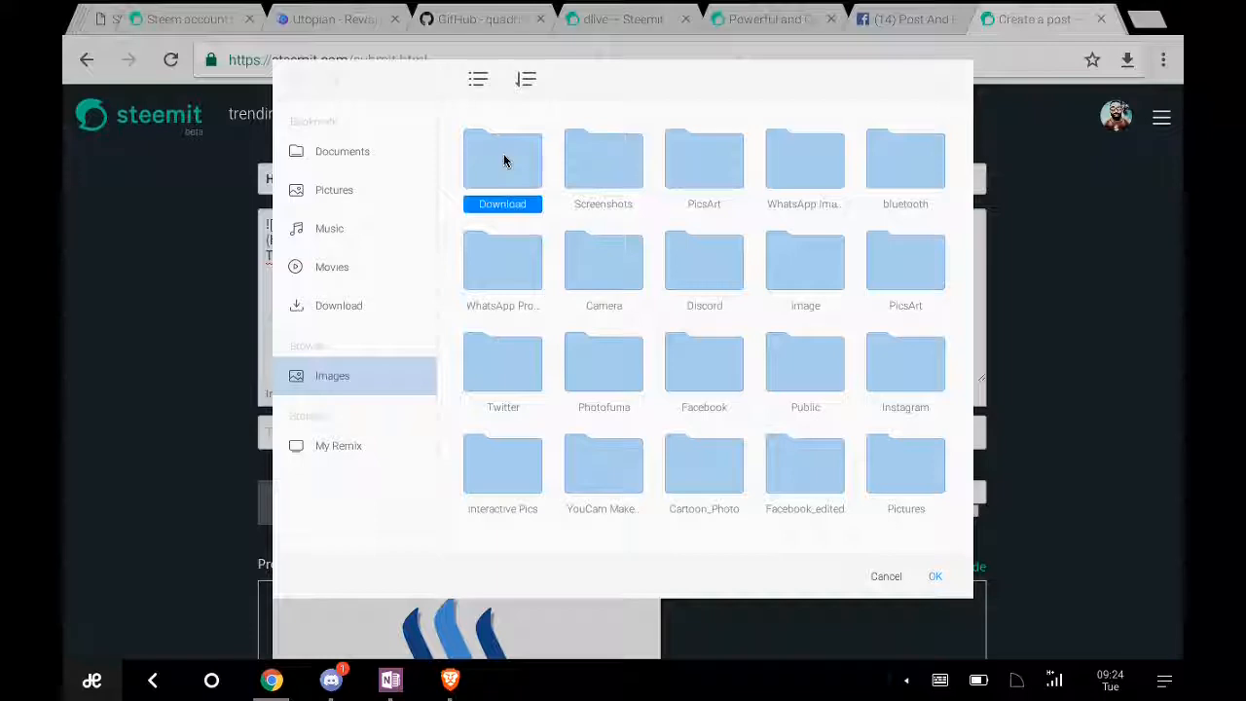
double_click(503, 159)
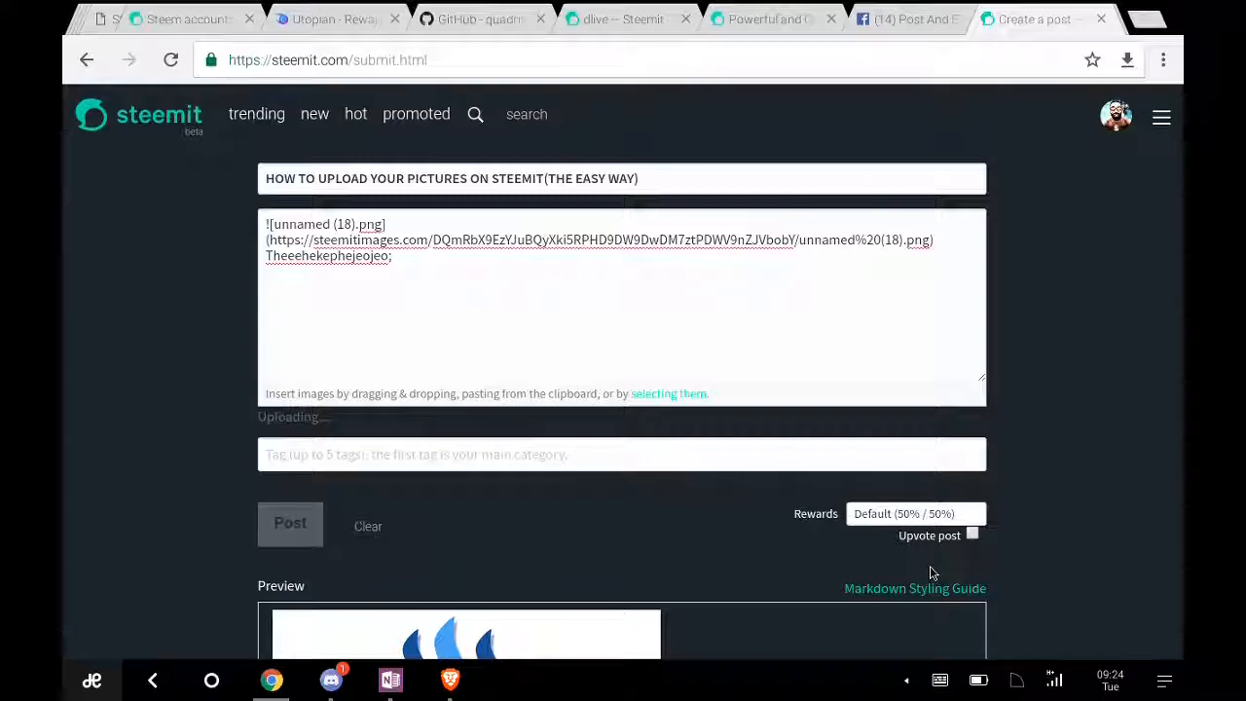
mouse_move(561, 374)
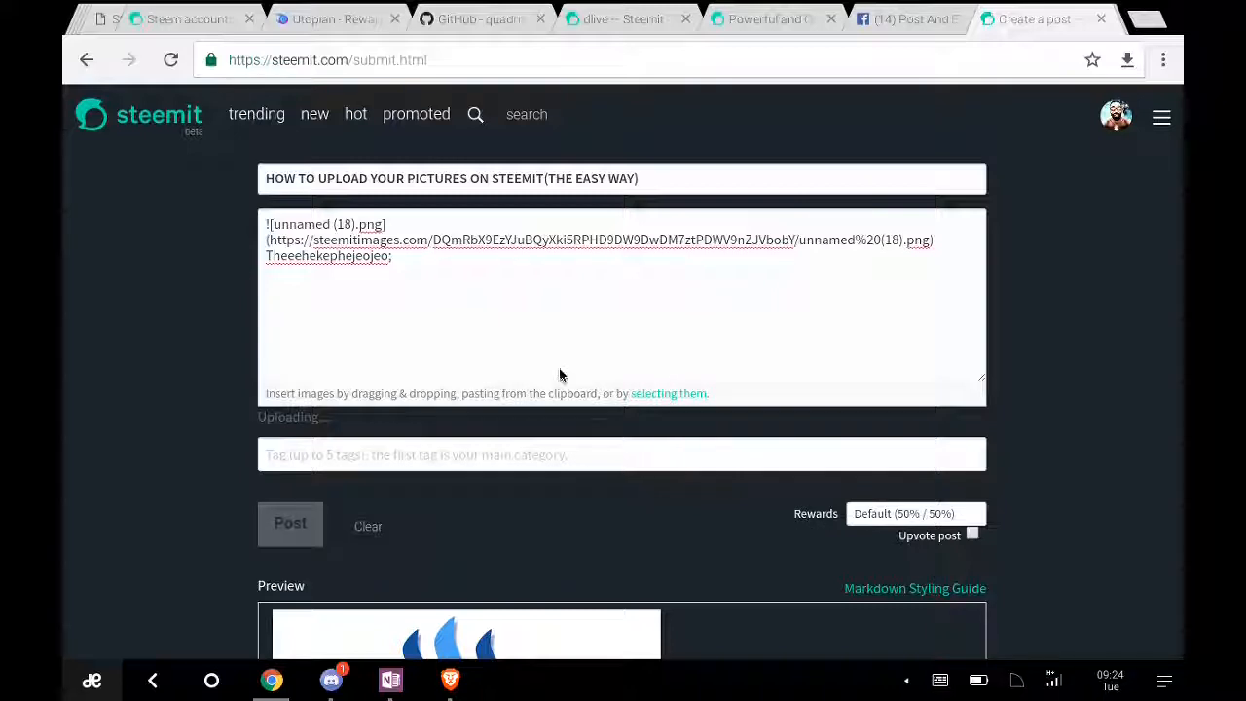
mouse_move(654, 413)
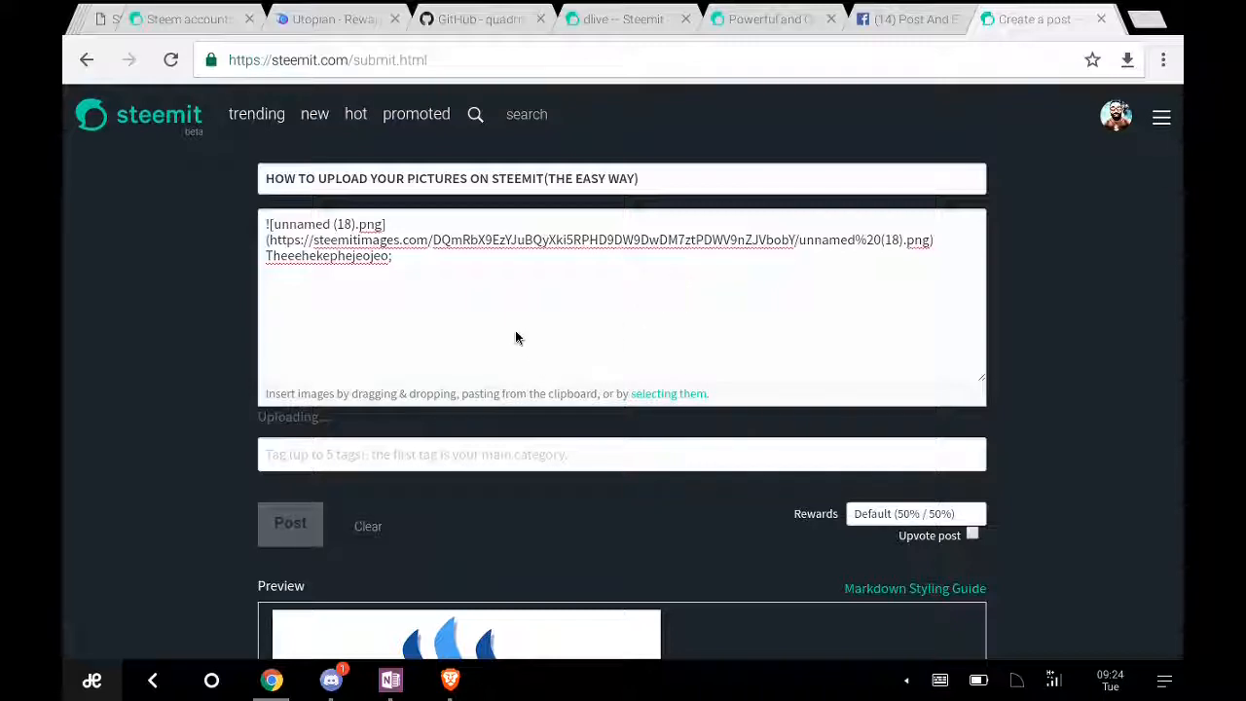
mouse_move(376, 298)
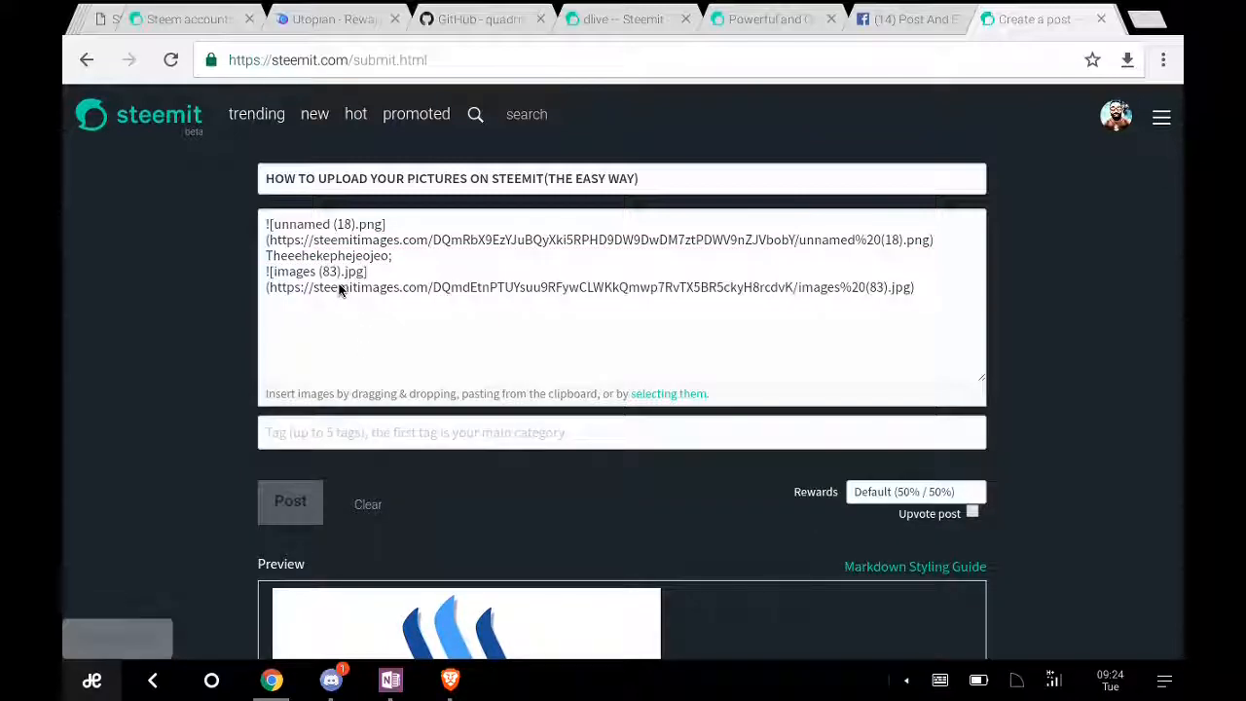
mouse_move(491, 360)
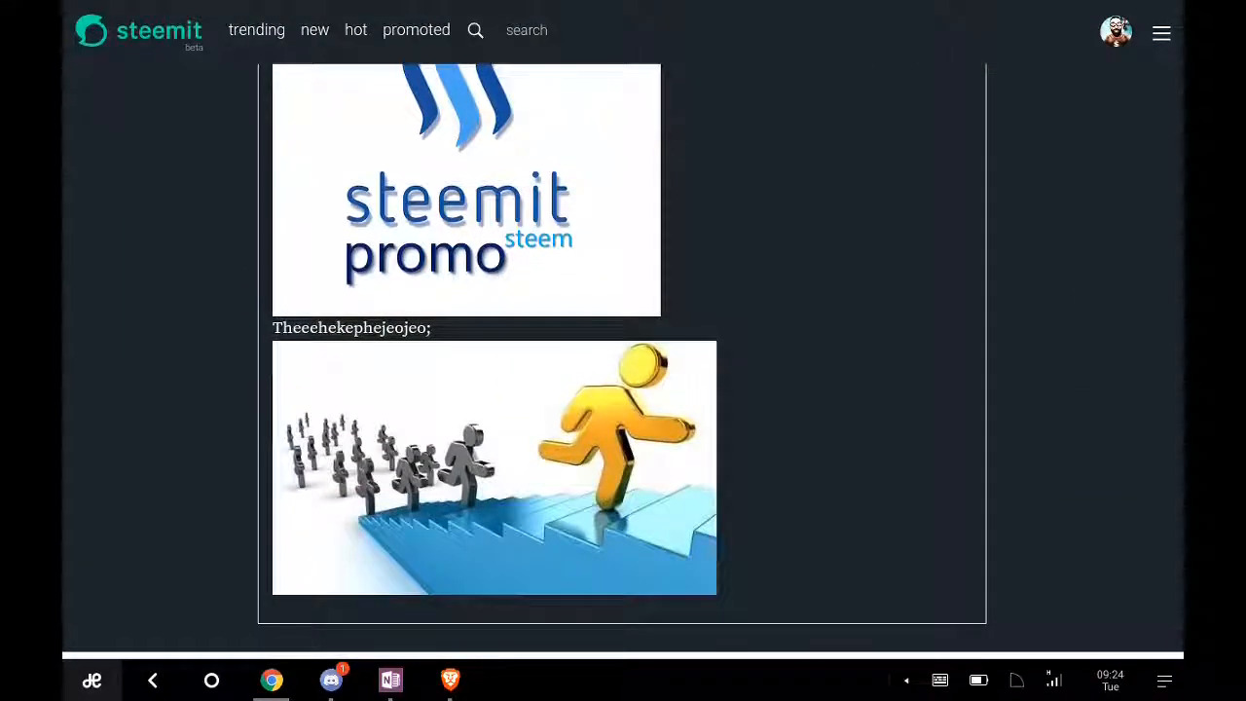
mouse_move(556, 446)
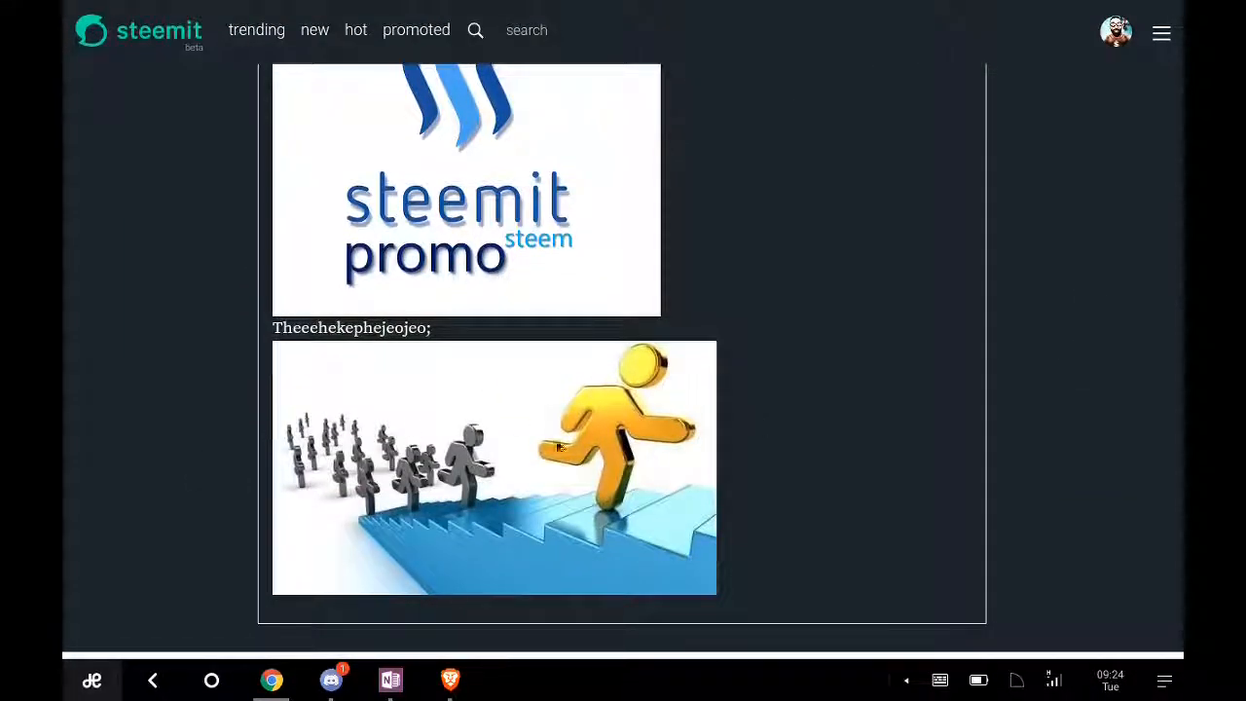